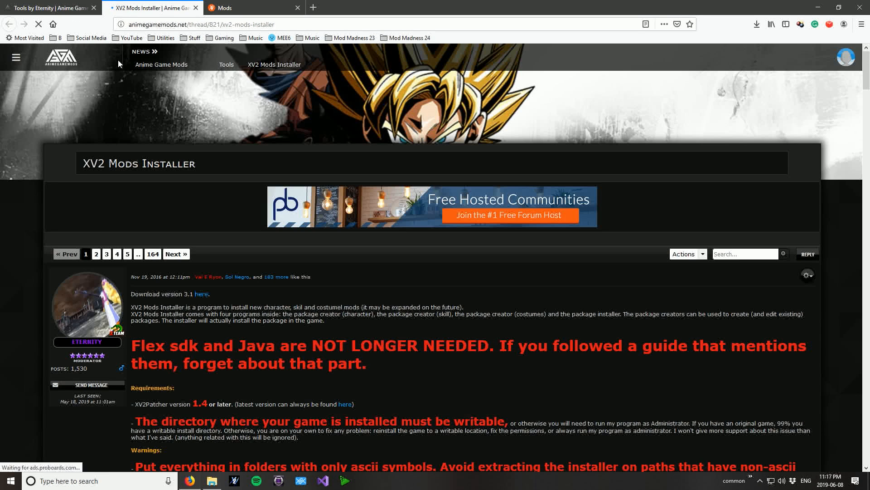
# - Start downloading XV2INS.zip from MEGA, then go back to the Tools by Eternity thread
pyautogui.scroll(-3)
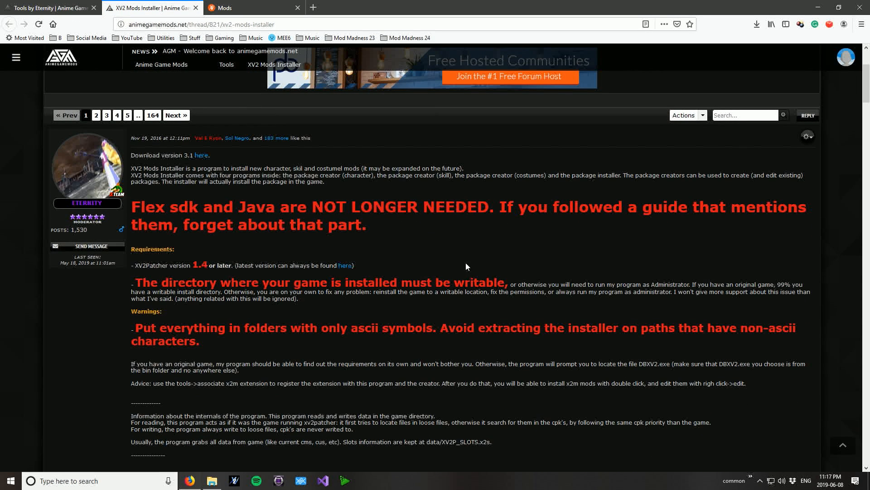
pyautogui.moveTo(201, 155)
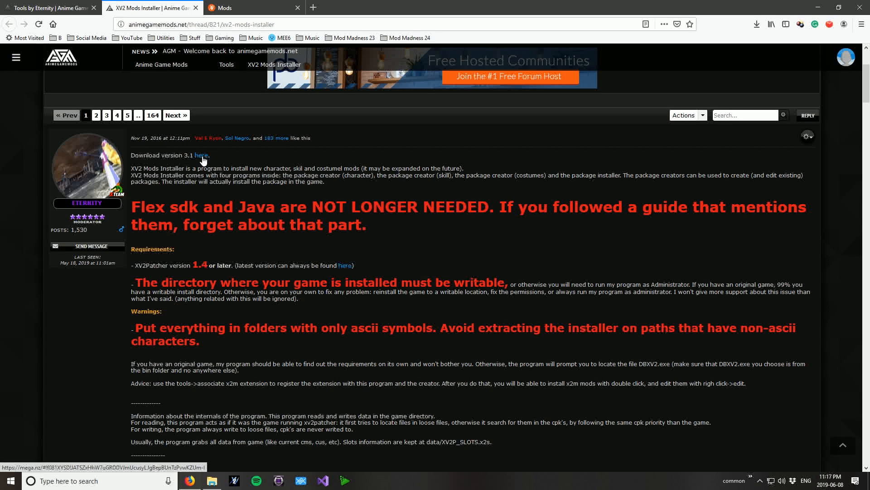
pyautogui.click(201, 156)
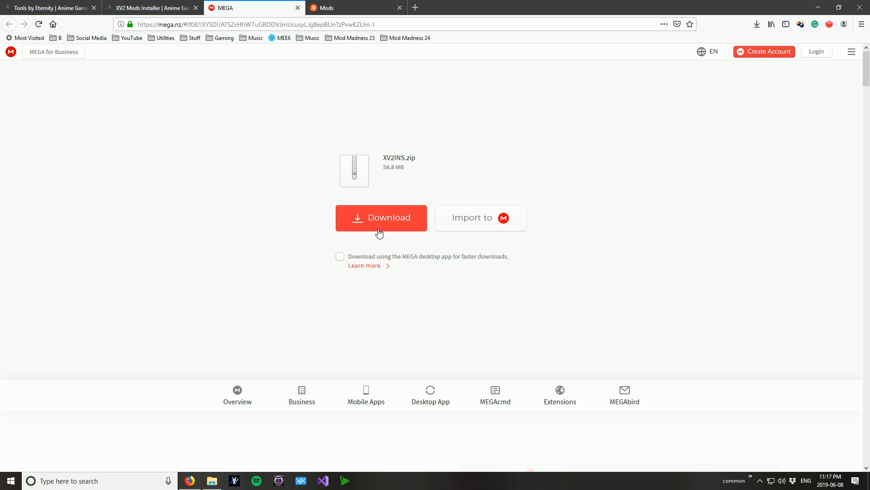
pyautogui.click(381, 217)
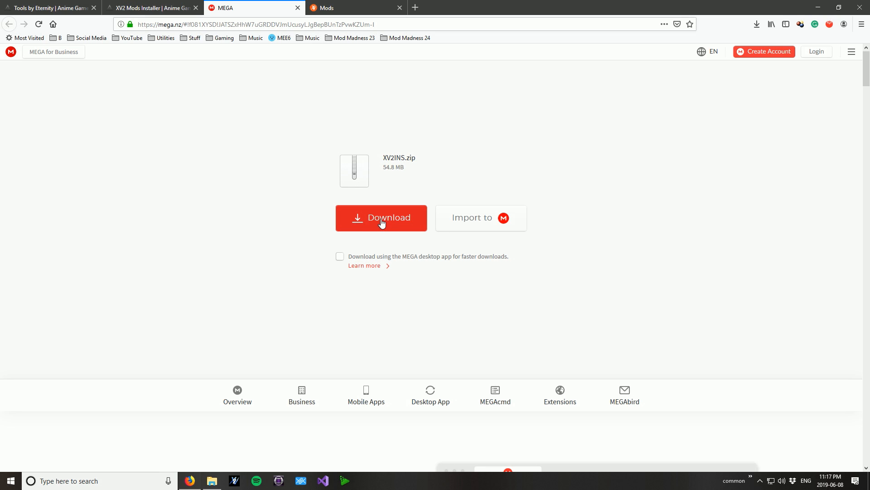
pyautogui.click(381, 217)
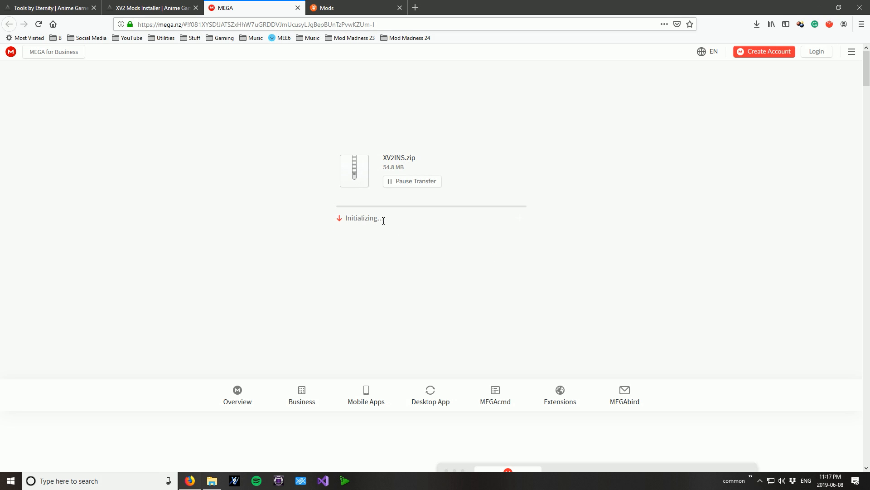
pyautogui.click(49, 7)
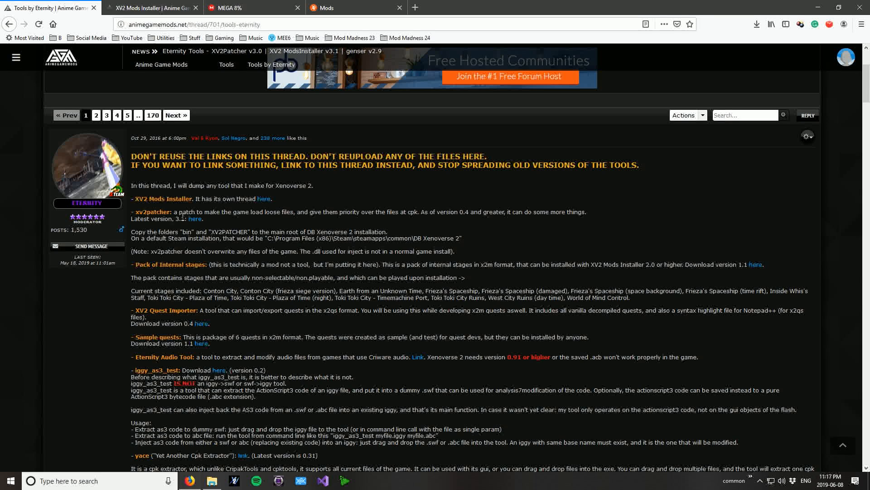
pyautogui.moveTo(195, 220)
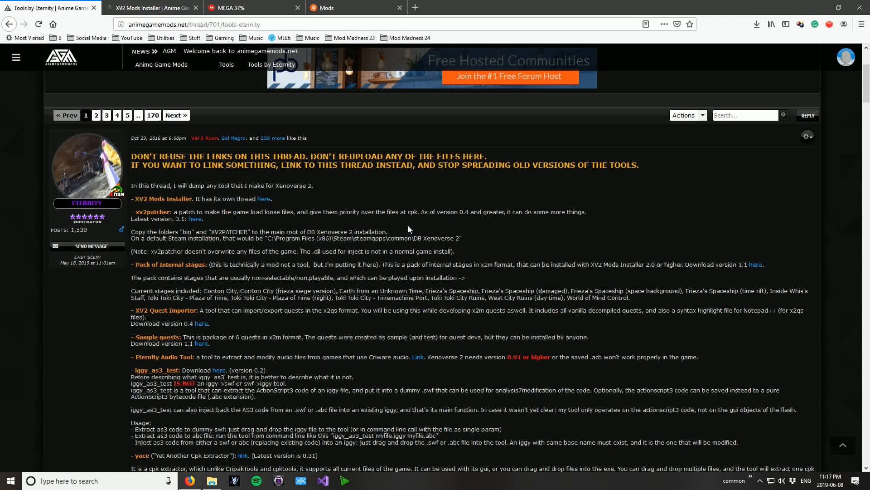
pyautogui.moveTo(389, 223)
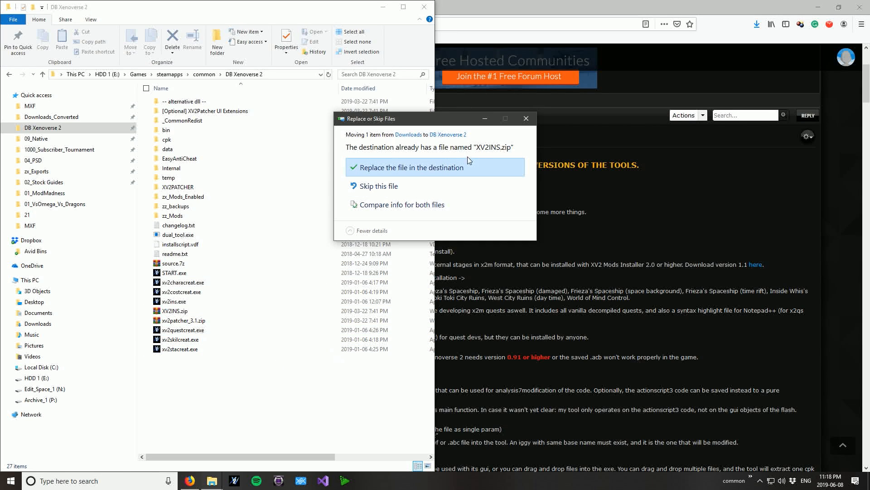
# - Save XV2INS.zip and xv2patcher_3.1.zip into DB Xenoverse 2, replacing the existing copies
pyautogui.click(413, 167)
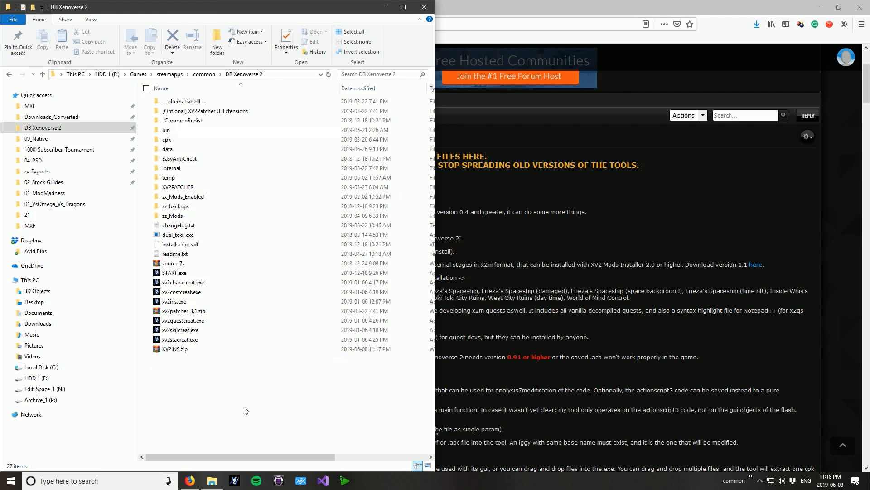
pyautogui.click(204, 110)
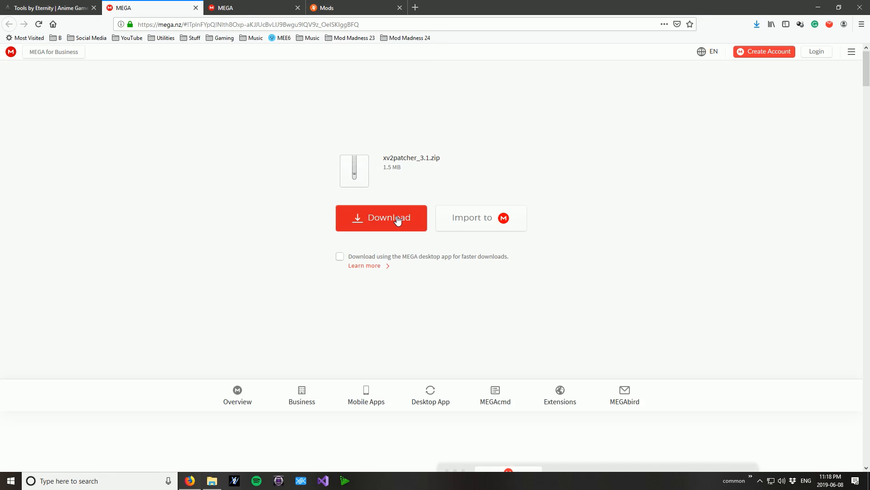
pyautogui.click(382, 217)
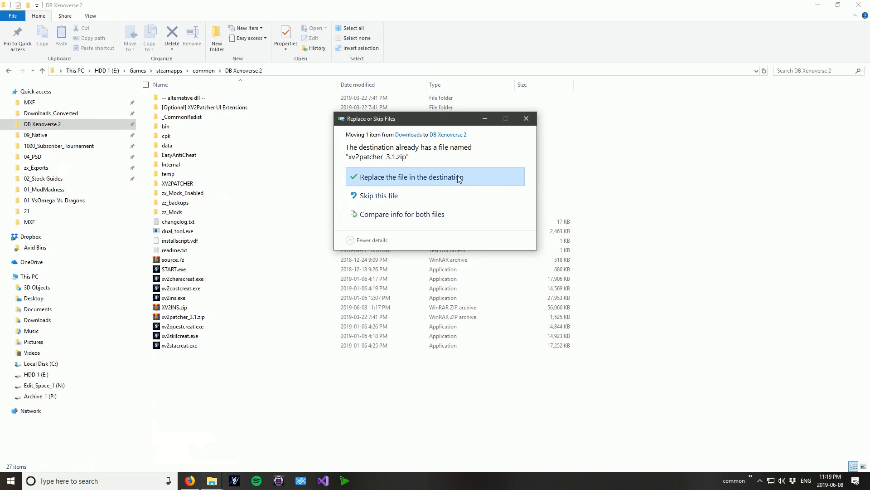
pyautogui.click(411, 176)
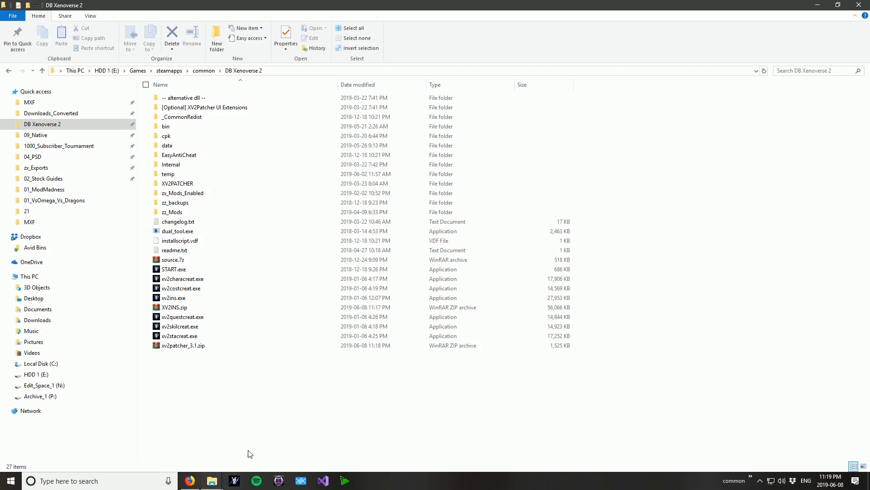
pyautogui.moveTo(242, 396)
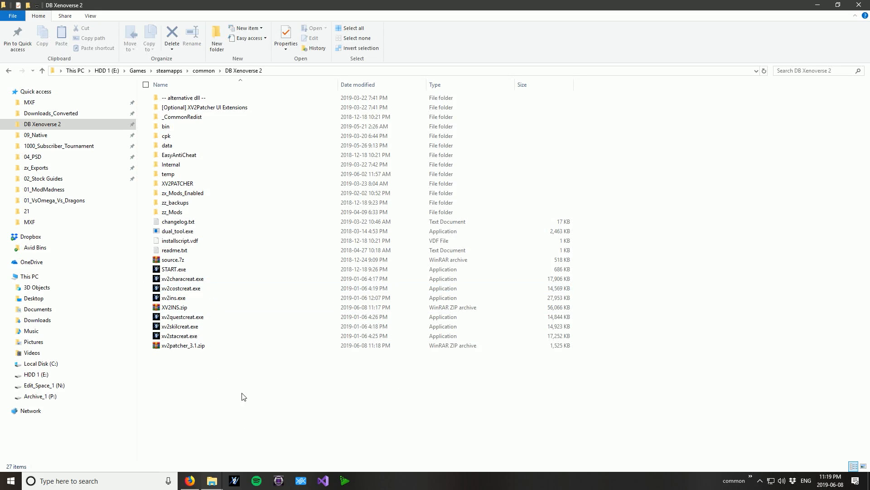
# - Extract xv2patcher_3.1.zip into the game folder, overwriting the 30 same-named files
pyautogui.click(183, 344)
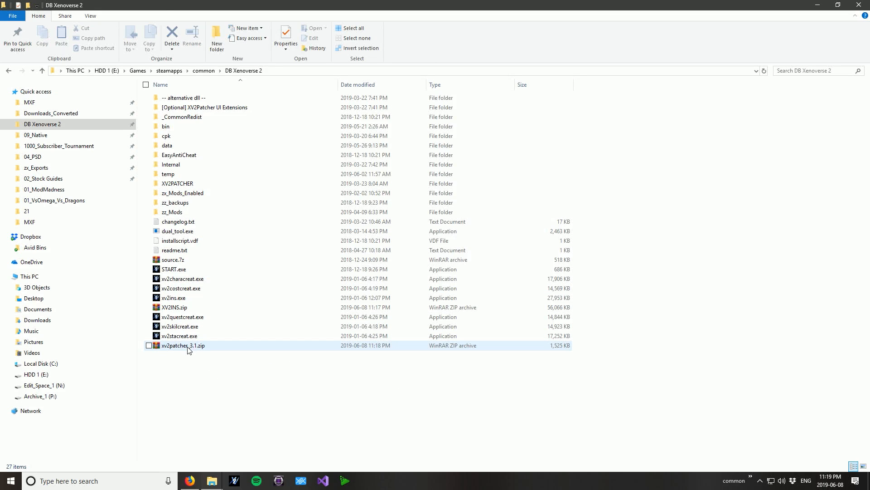
pyautogui.doubleClick(182, 345)
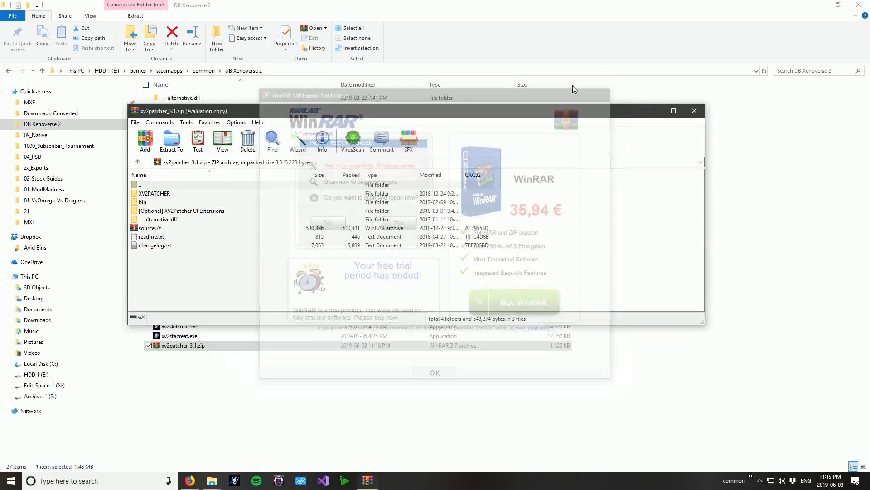
pyautogui.click(435, 372)
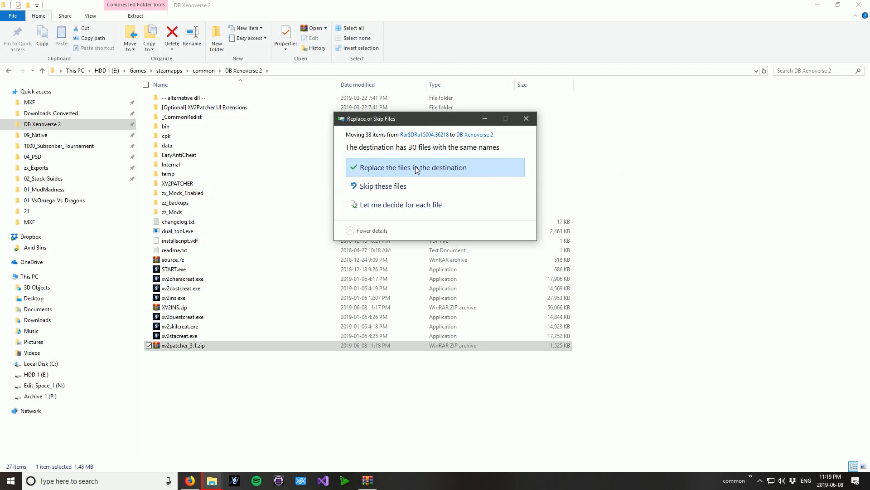
pyautogui.click(413, 167)
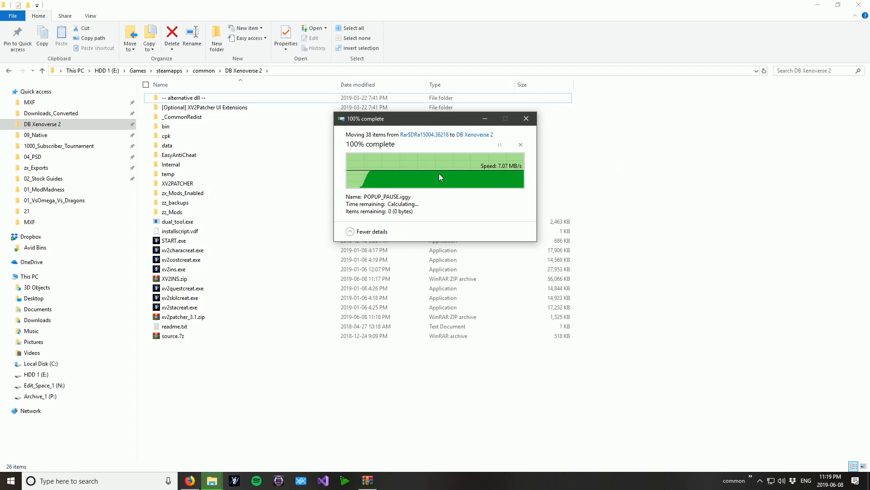
# - Close WinRAR and open XV2INS.zip, dismissing the license reminder
pyautogui.rightClick(367, 480)
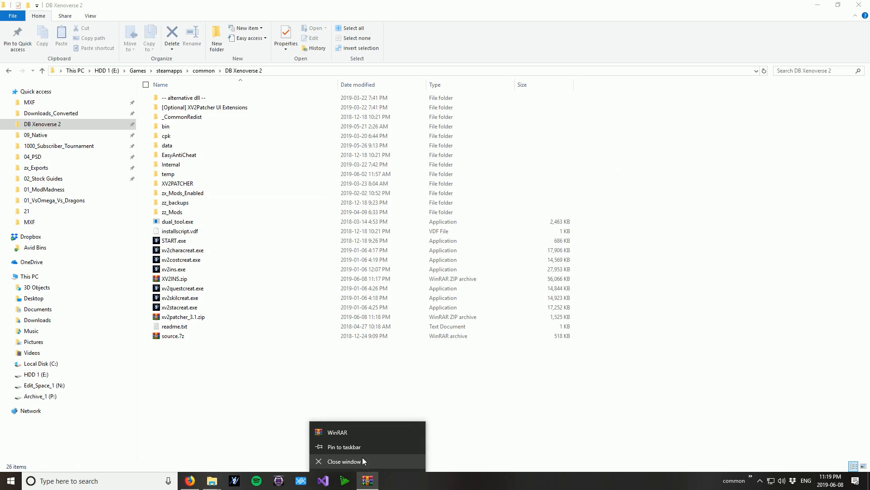
pyautogui.click(178, 277)
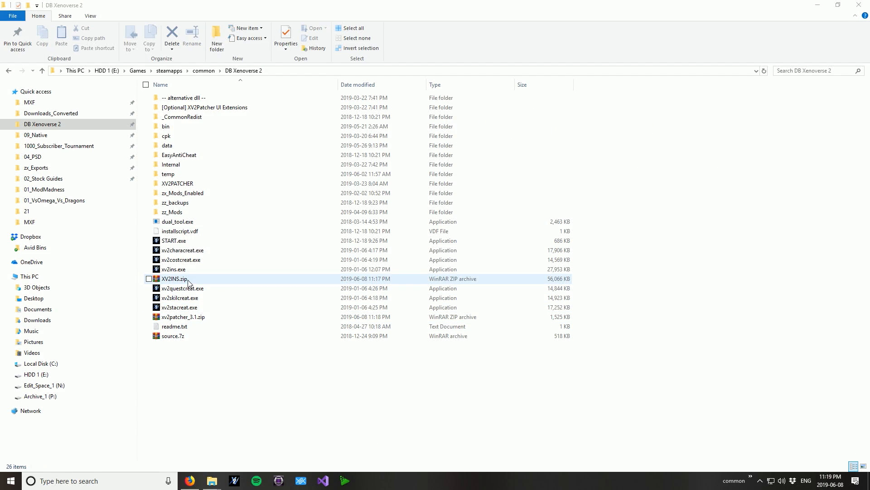
pyautogui.doubleClick(177, 278)
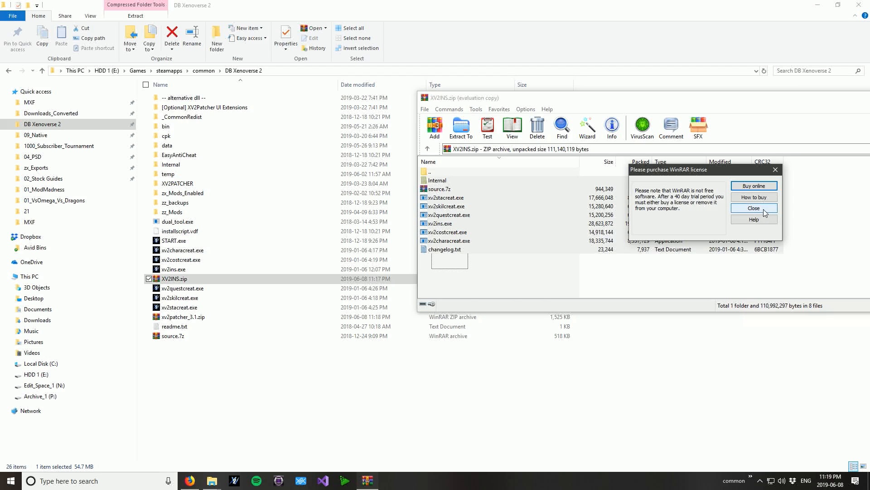
pyautogui.click(754, 207)
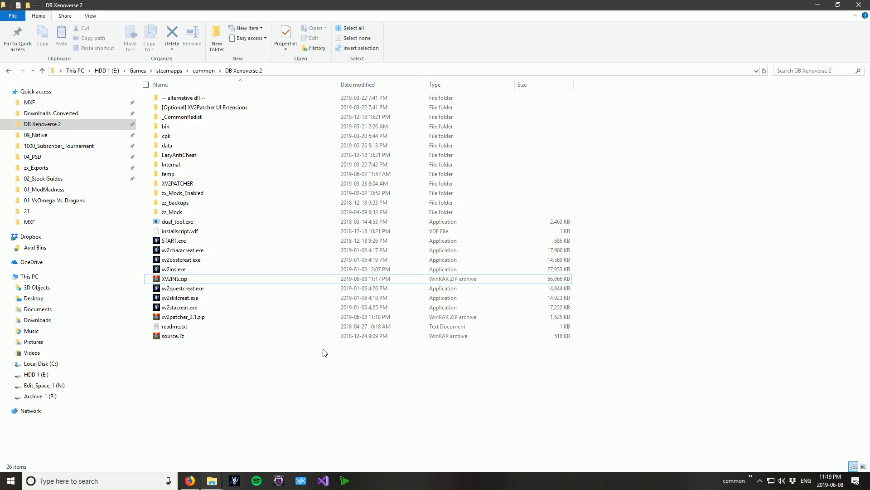
# - Launch the mods installer and clear the entire mod installation
pyautogui.doubleClick(175, 269)
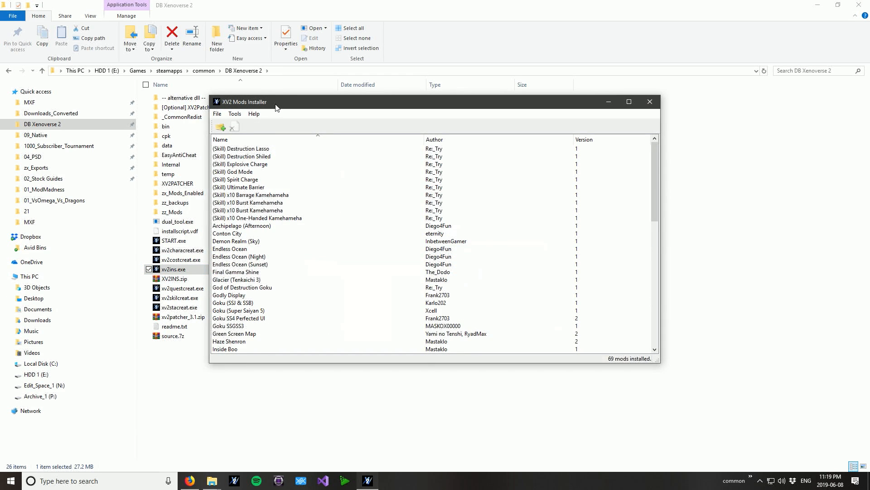
pyautogui.moveTo(250, 102); pyautogui.dragTo(265, 113)
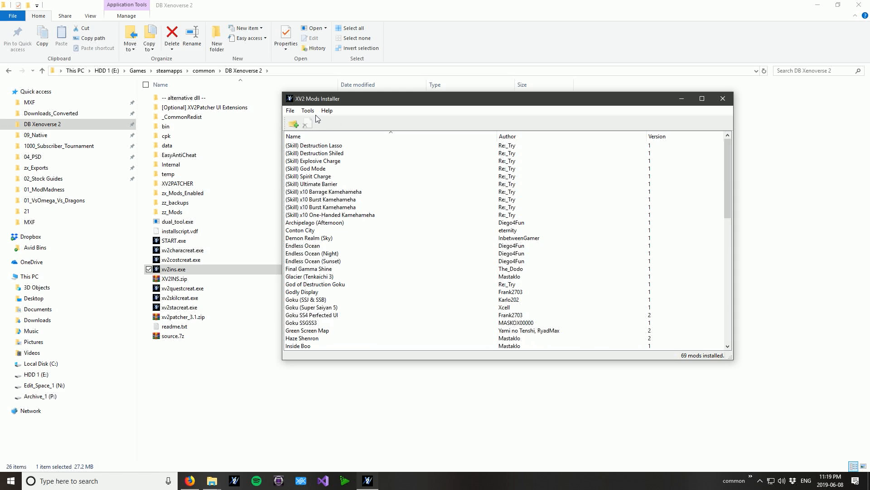
pyautogui.click(308, 111)
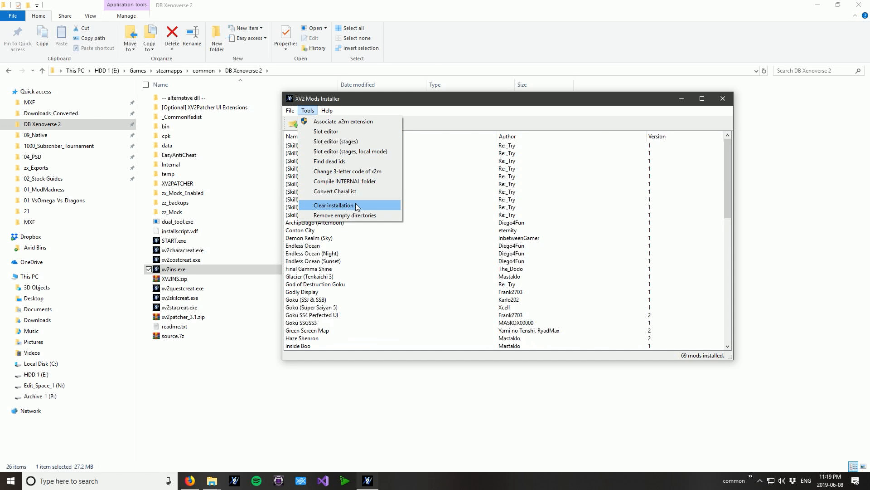
pyautogui.moveTo(361, 208)
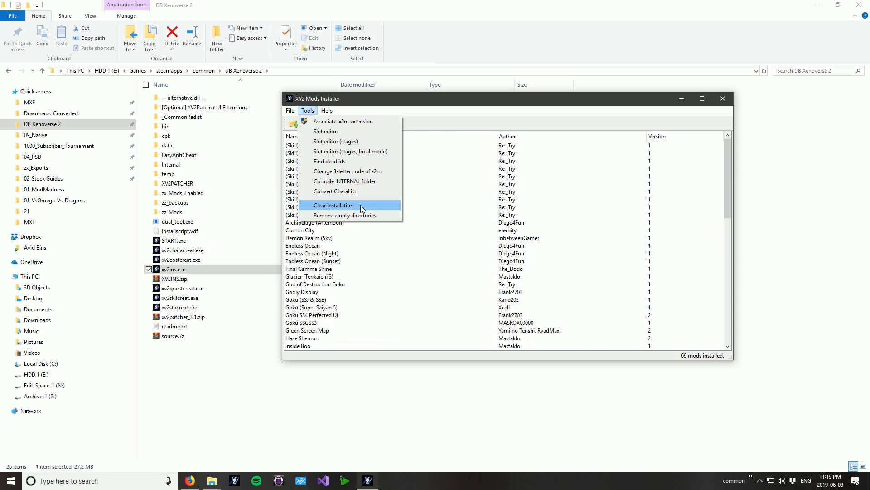
pyautogui.click(333, 205)
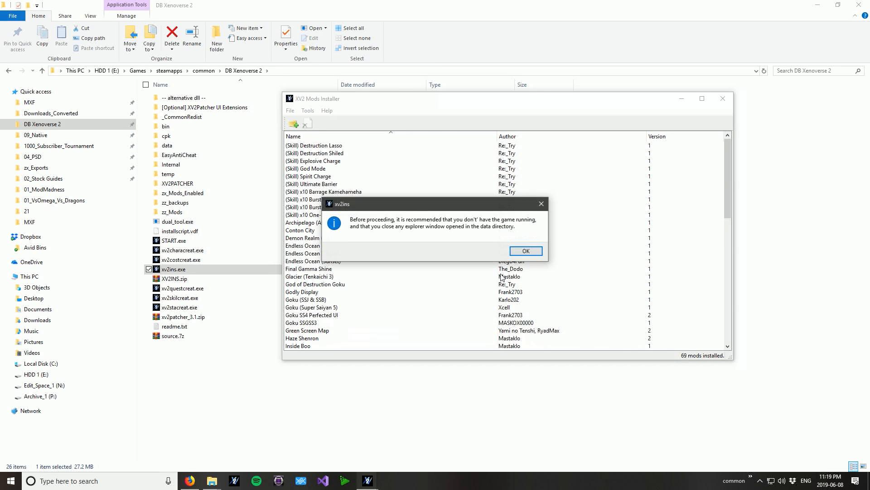
pyautogui.click(525, 251)
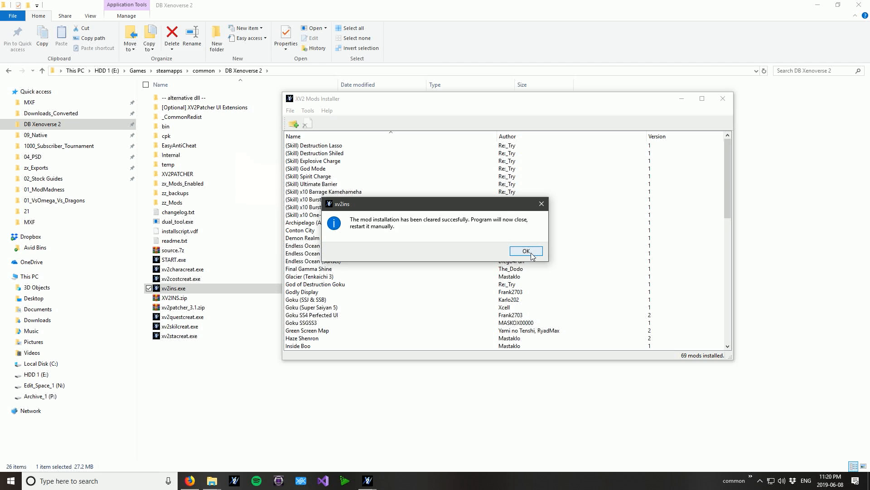
pyautogui.click(525, 251)
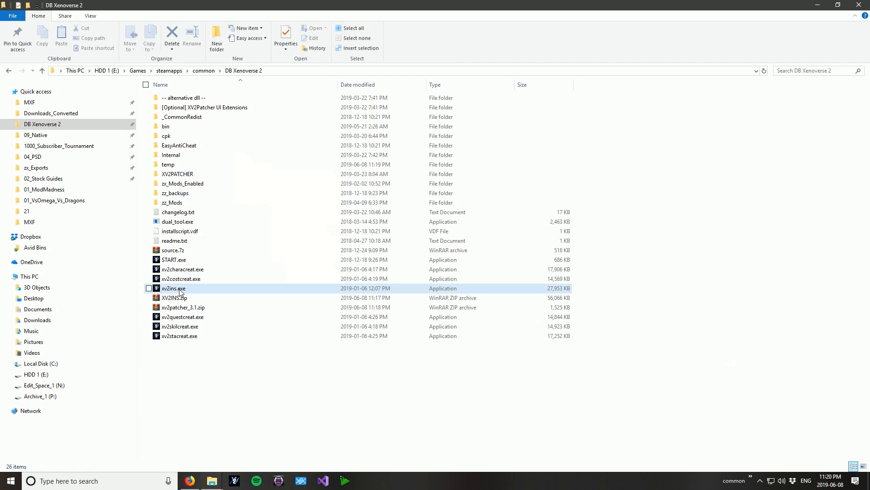
# - Set the installer's game path to DBXV2.exe in the bin folder and confirm
pyautogui.doubleClick(173, 288)
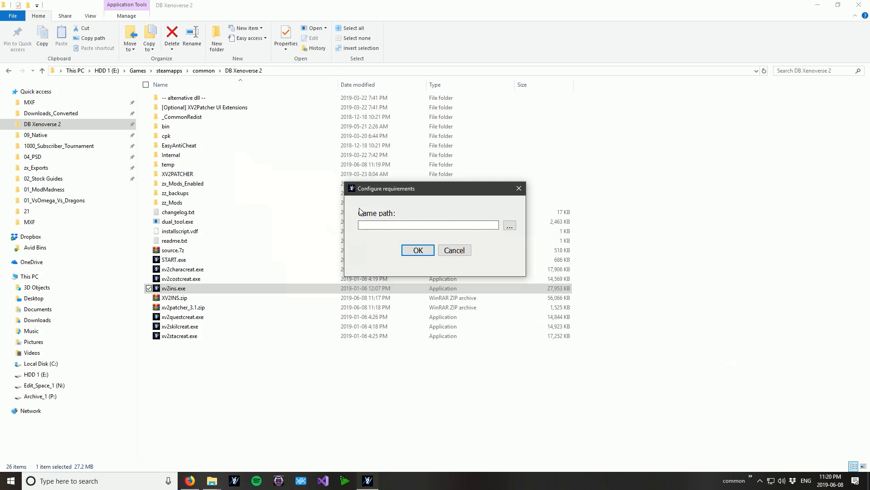
pyautogui.click(509, 225)
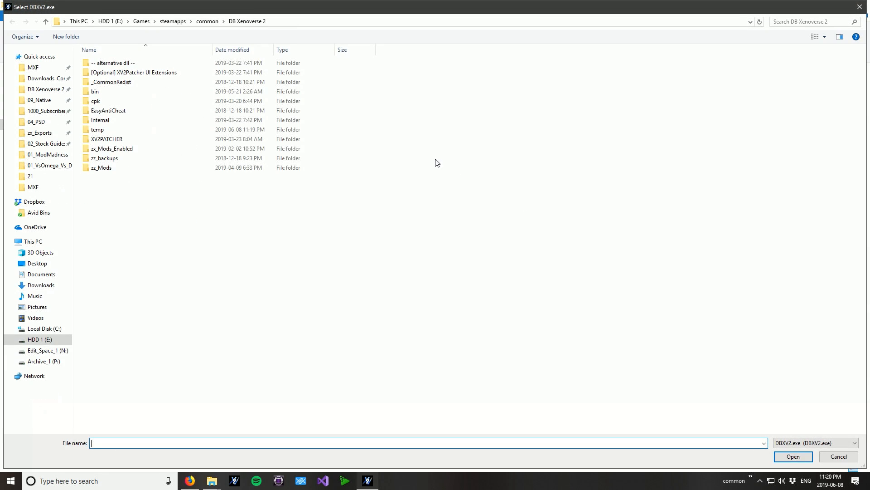
pyautogui.click(95, 91)
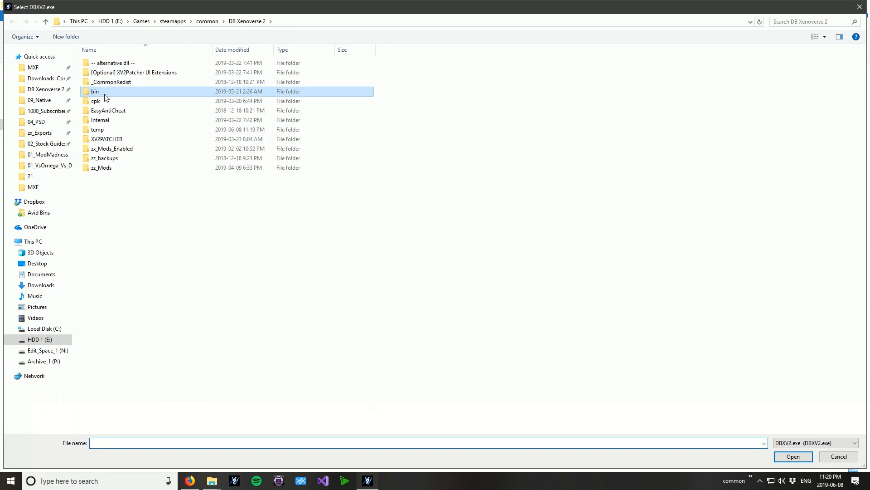
pyautogui.doubleClick(95, 91)
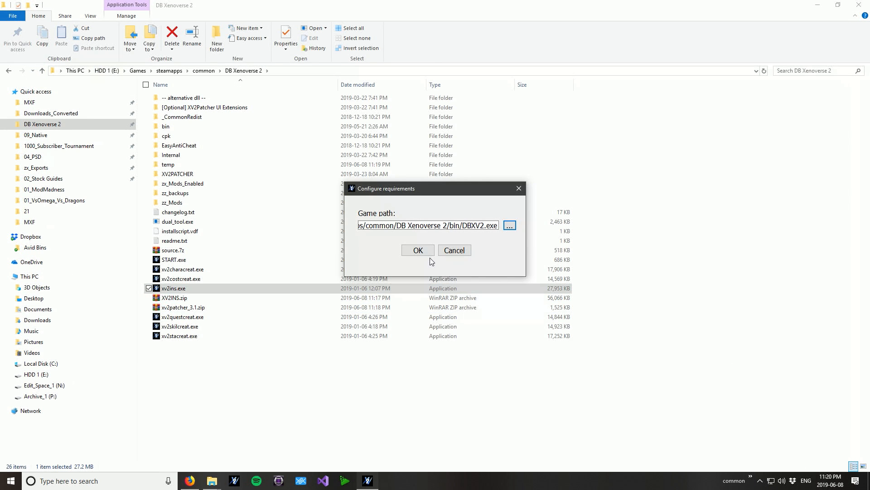
pyautogui.click(417, 250)
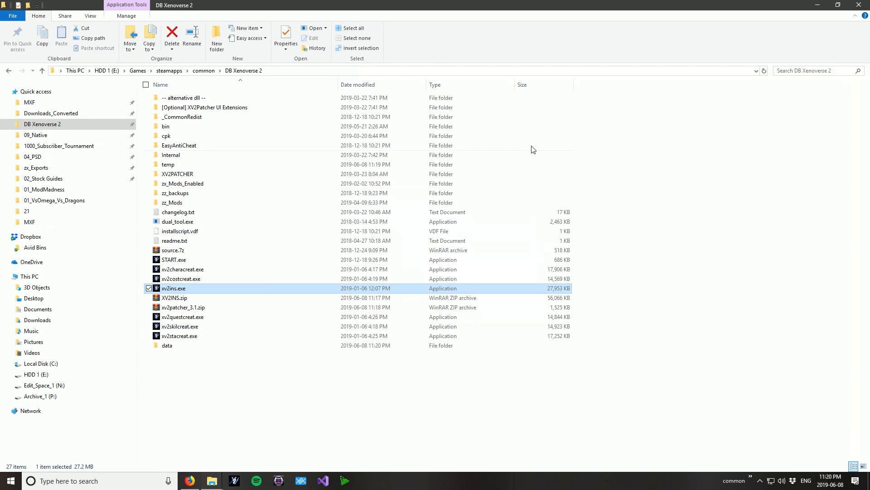
pyautogui.doubleClick(173, 288)
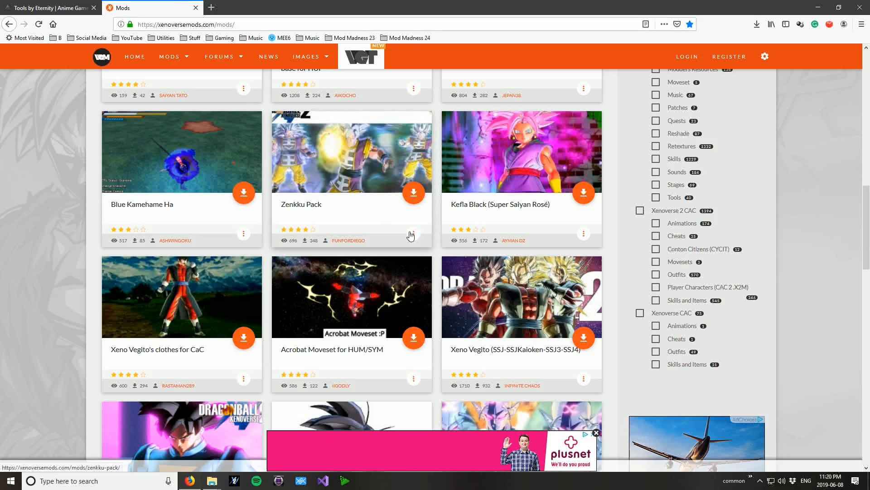
# - Browse to page 2 of the mods listing and read the Z Broly (Fury) mod page
pyautogui.scroll(-3)
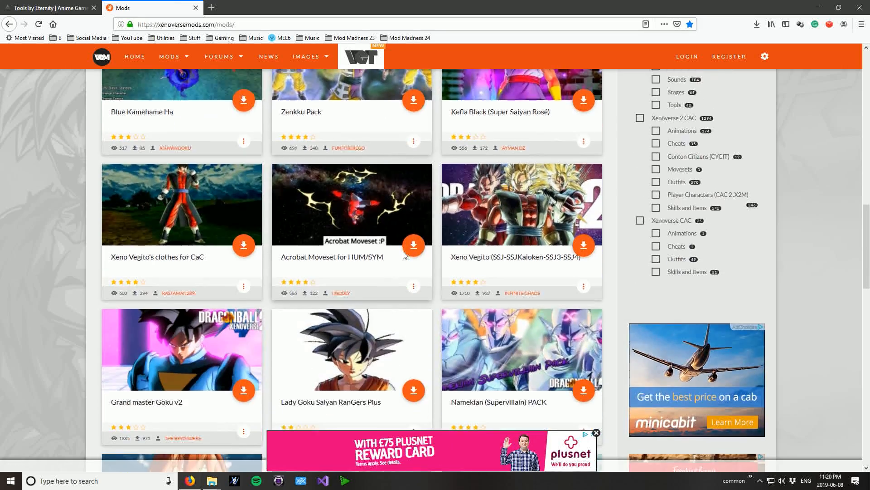
pyautogui.scroll(-3)
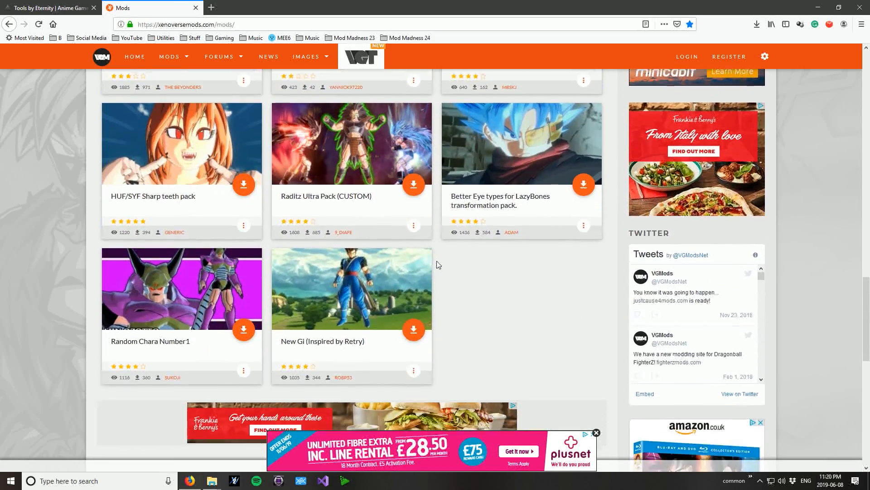
pyautogui.scroll(3)
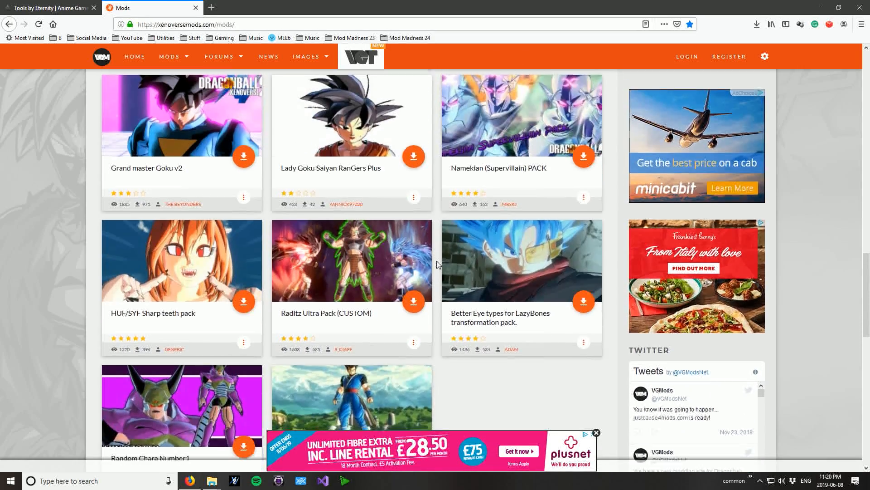
pyautogui.scroll(-3)
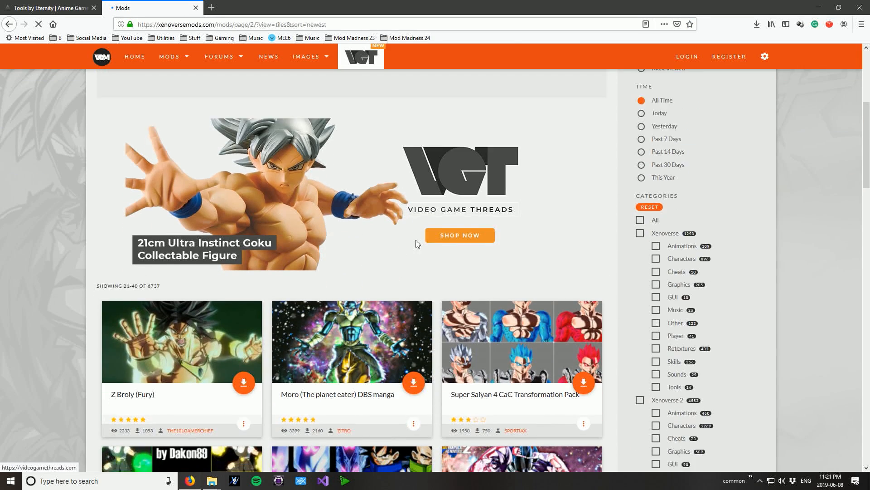
pyautogui.scroll(-3)
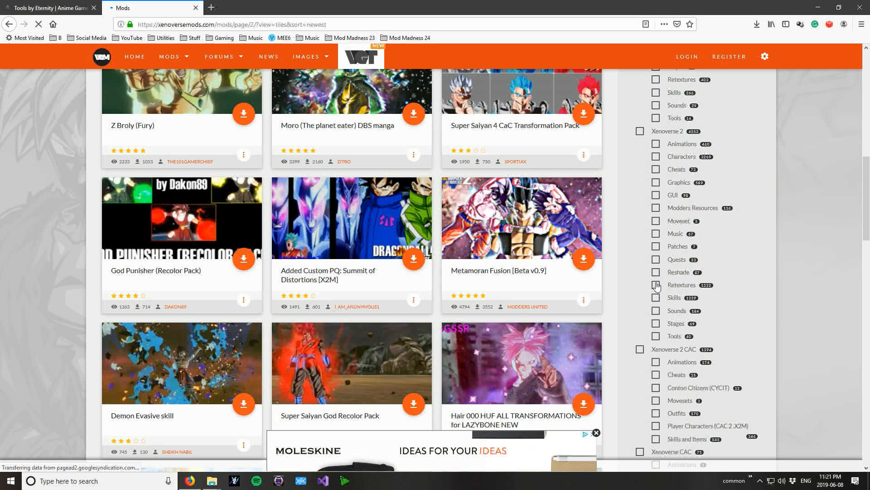
pyautogui.moveTo(342, 329)
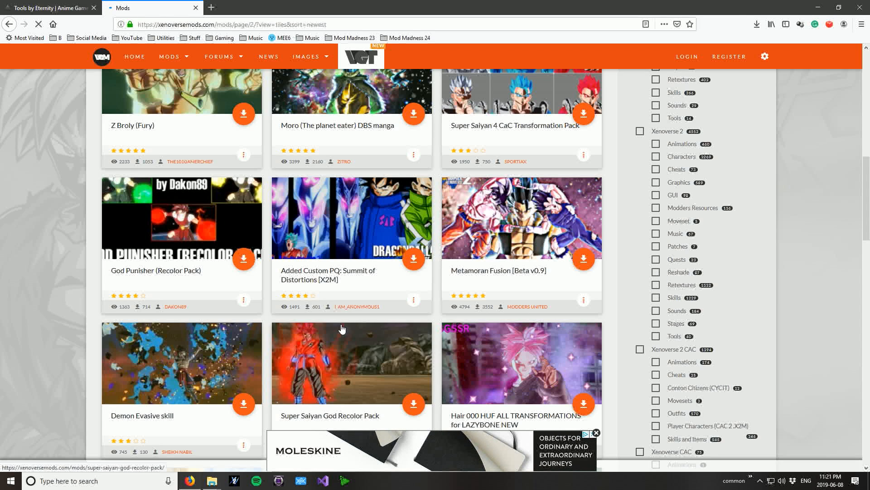
pyautogui.scroll(-3)
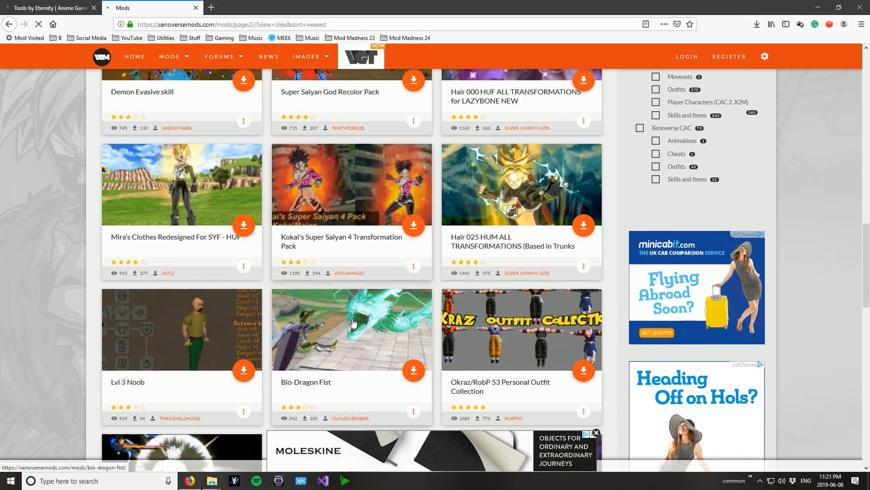
pyautogui.scroll(-3)
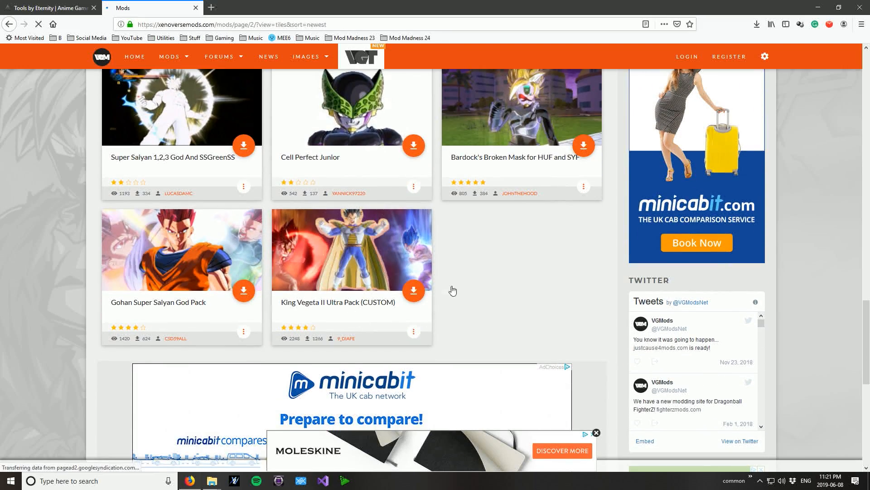
pyautogui.scroll(-3)
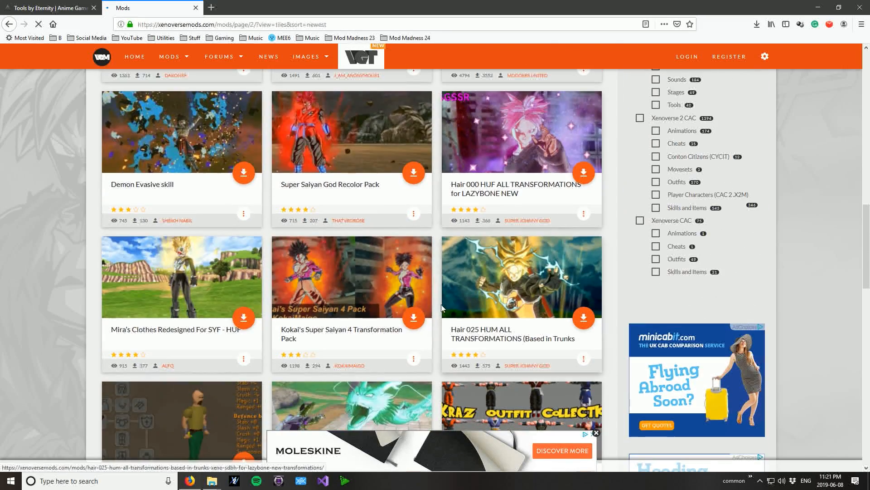
pyautogui.scroll(-3)
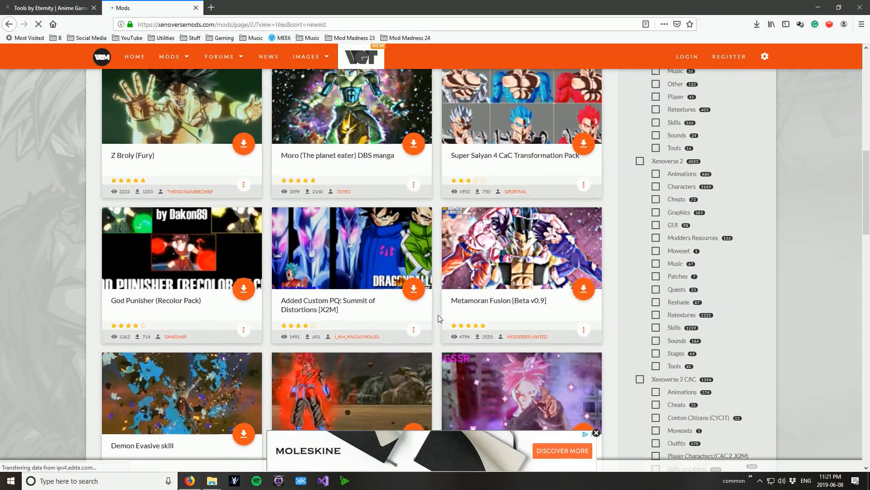
pyautogui.scroll(-3)
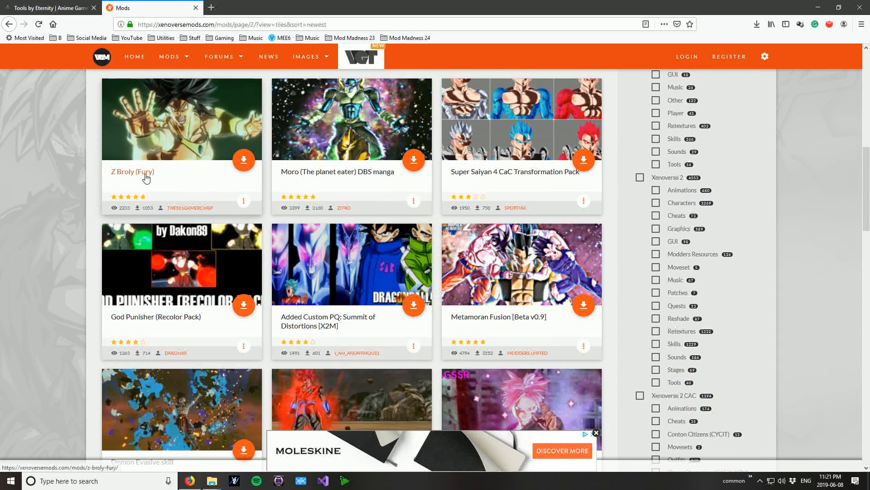
pyautogui.click(131, 171)
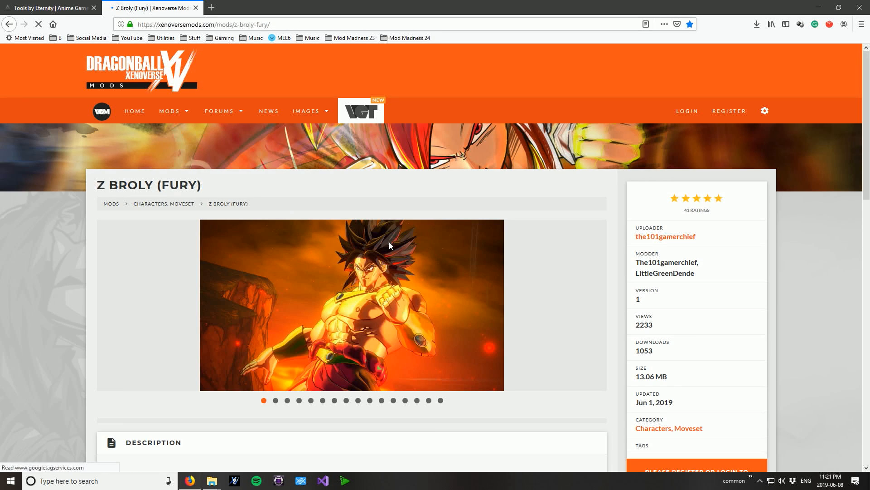
pyautogui.scroll(-3)
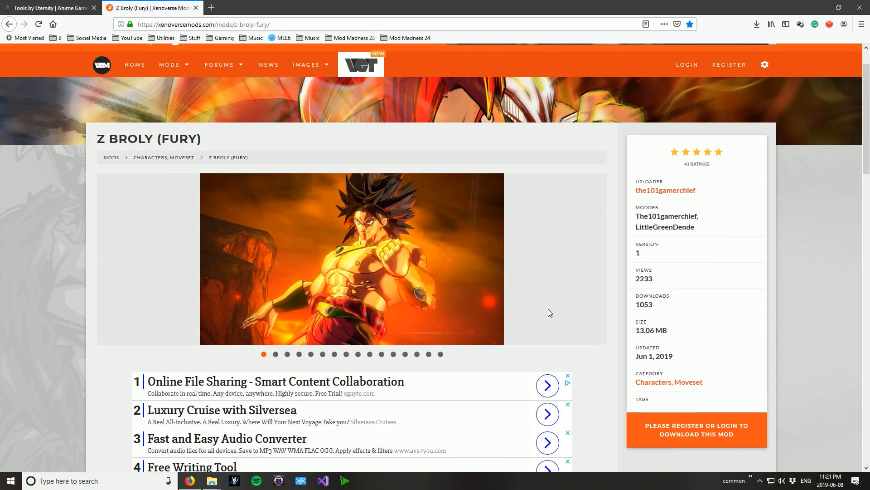
pyautogui.scroll(-3)
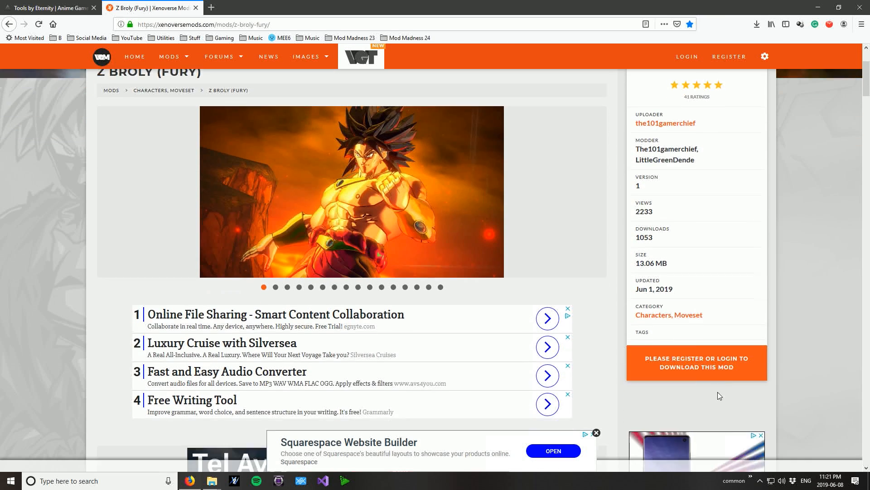
pyautogui.scroll(-3)
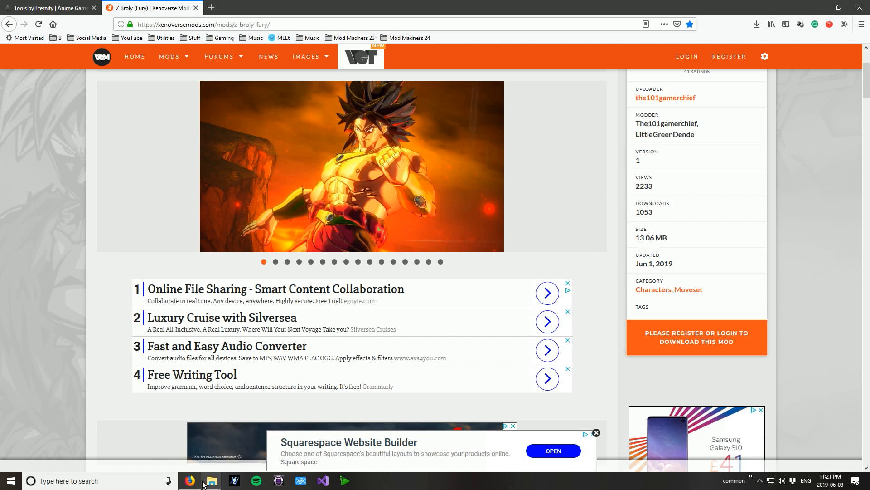
# - Navigate from zz_Mods up to DB Xenoverse 2 and launch xv2ins.exe
pyautogui.click(210, 480)
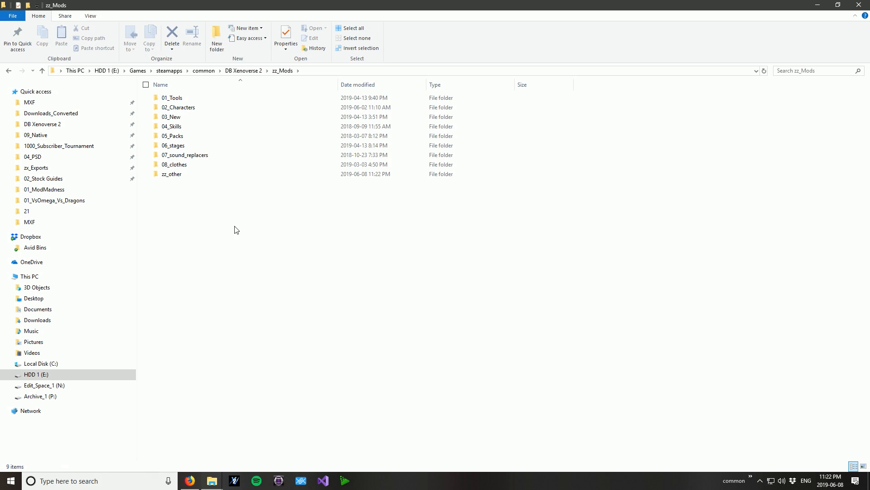
pyautogui.moveTo(180, 194)
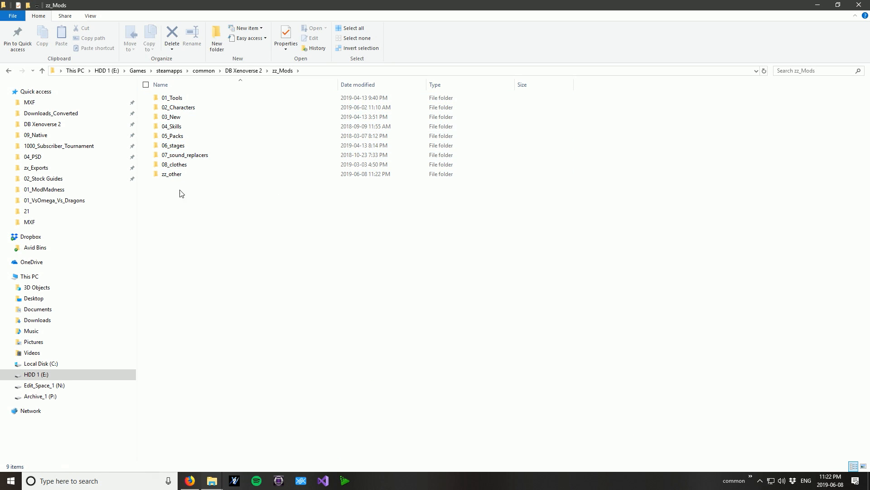
pyautogui.click(178, 107)
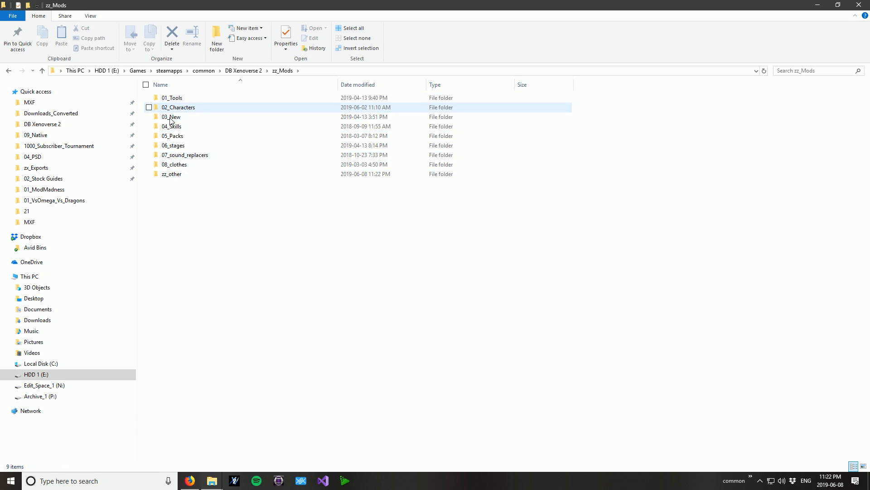
pyautogui.click(208, 88)
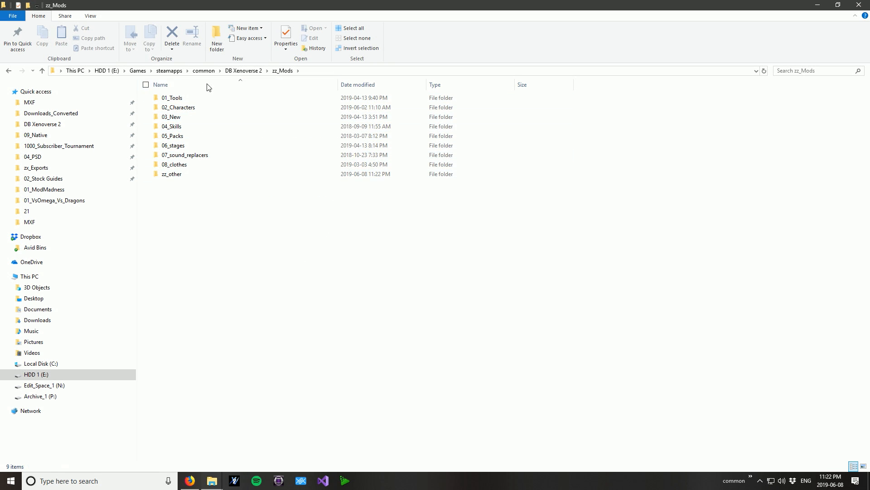
pyautogui.click(255, 71)
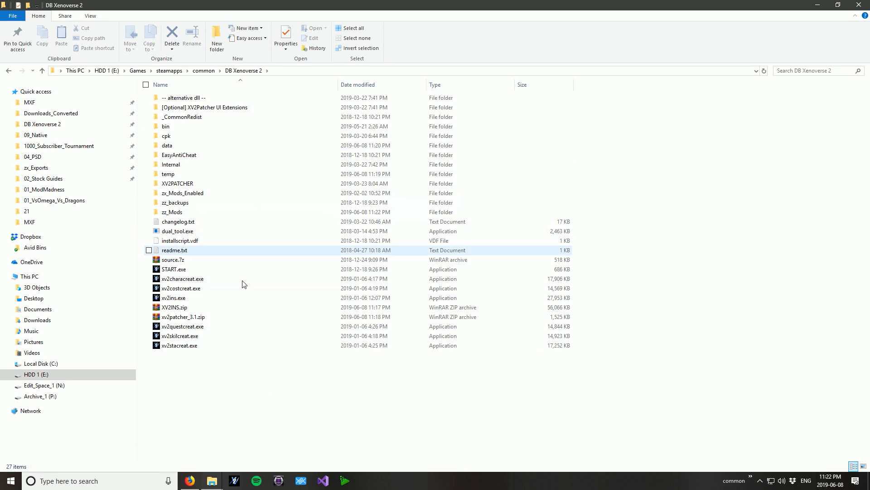
pyautogui.click(172, 212)
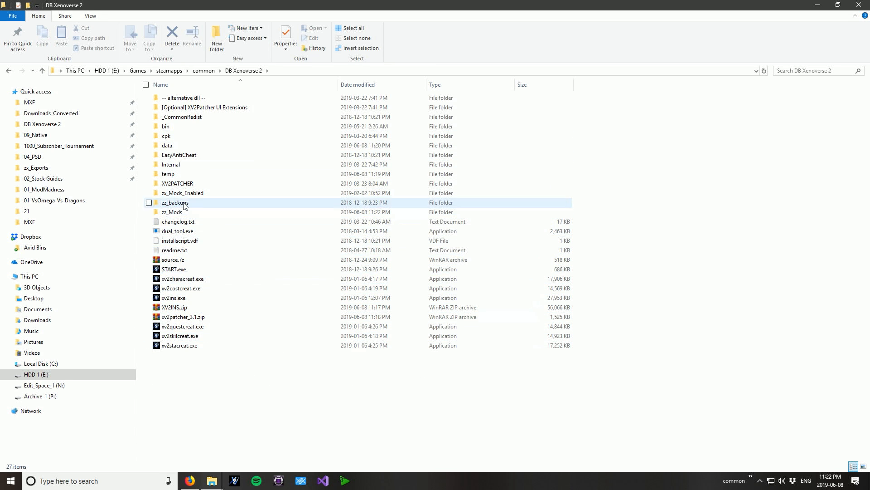
pyautogui.doubleClick(165, 126)
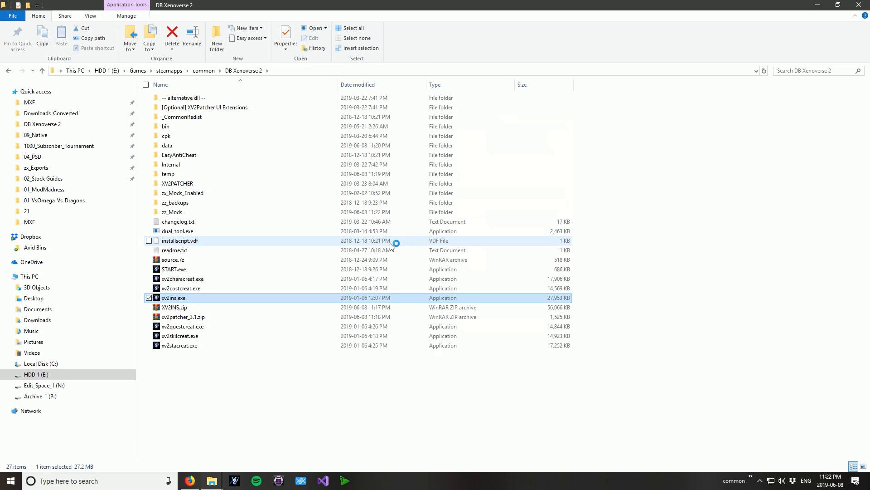
# - Install Crash-Bandicoot-Low-Poly.x2m from zz_Mods > 02_Characters > 00_Funny into a new slot
pyautogui.doubleClick(173, 298)
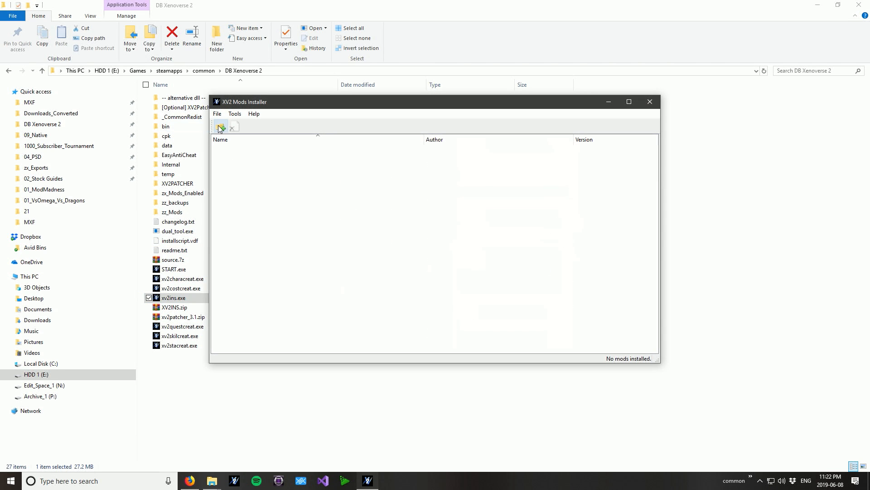
pyautogui.click(220, 126)
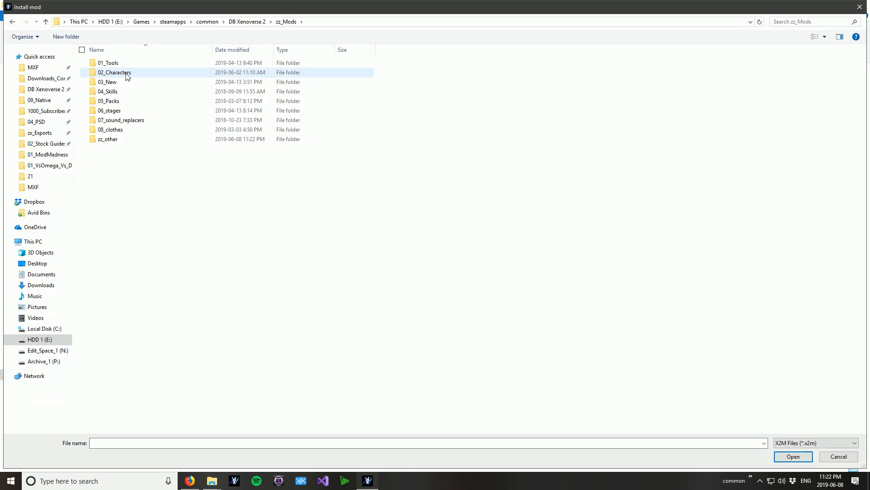
pyautogui.doubleClick(113, 72)
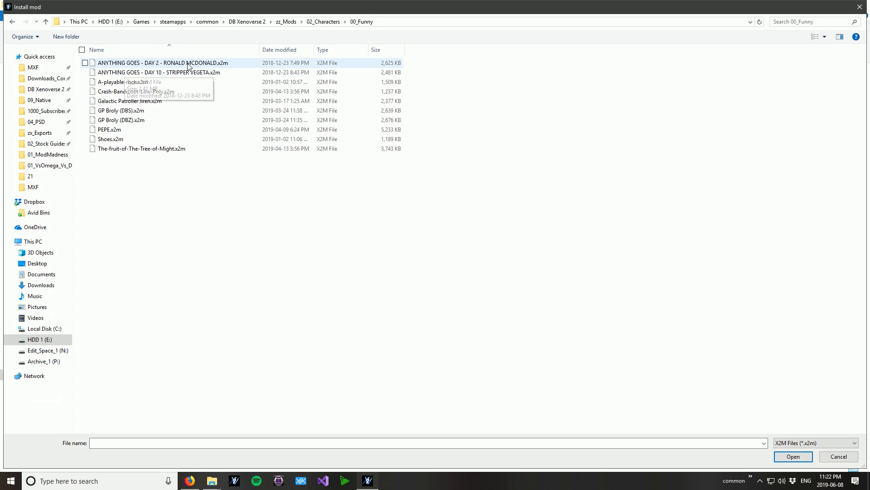
pyautogui.click(136, 92)
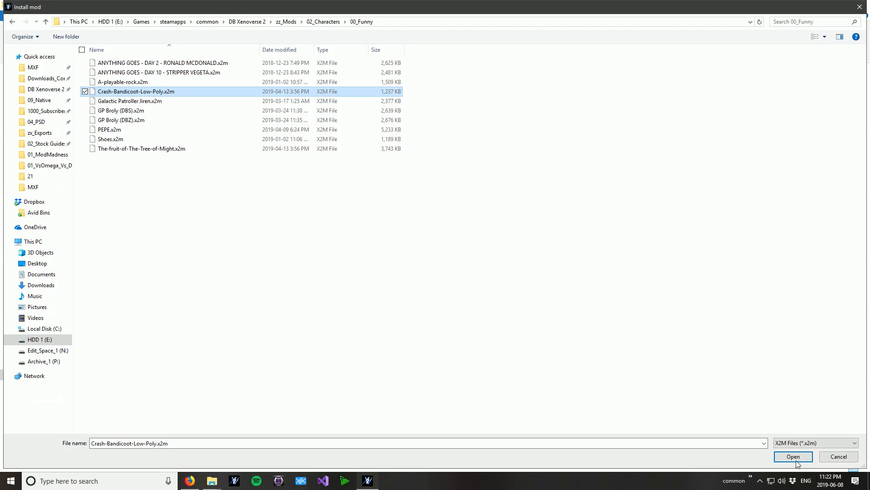
pyautogui.click(793, 455)
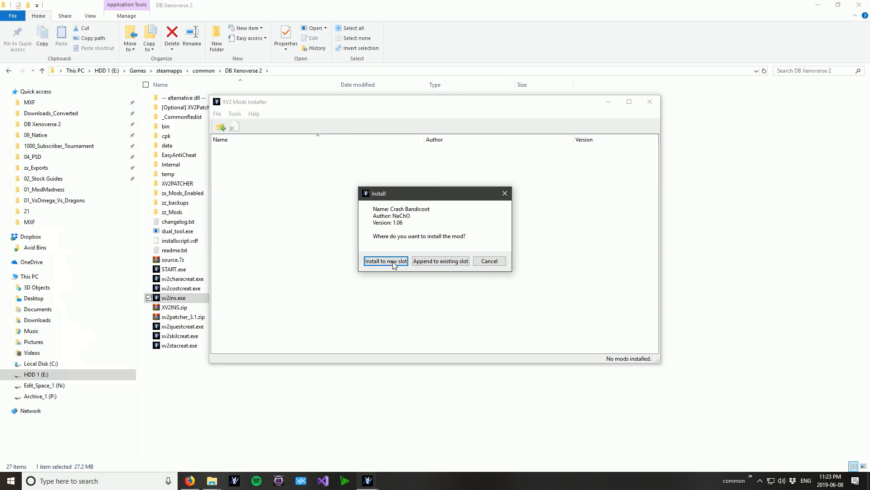
pyautogui.click(385, 261)
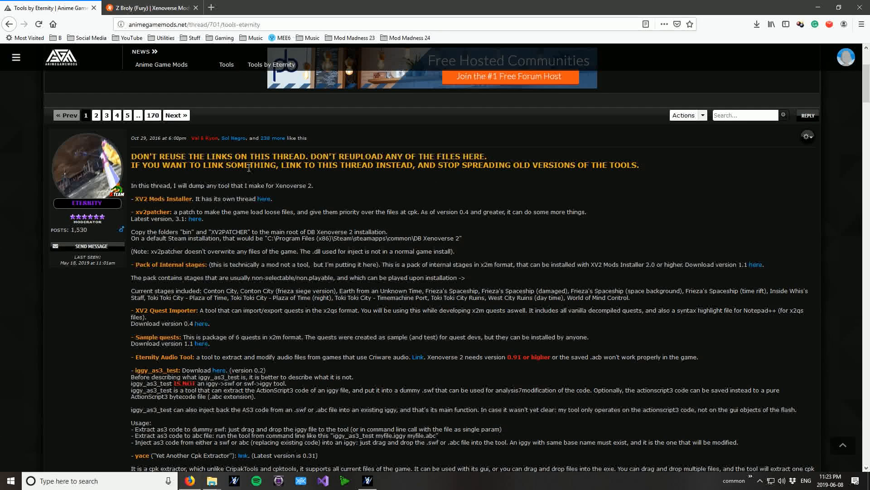
# - Read the Pack of Internal stages entry, then view the Z Broly (Fury) screenshots
pyautogui.scroll(-3)
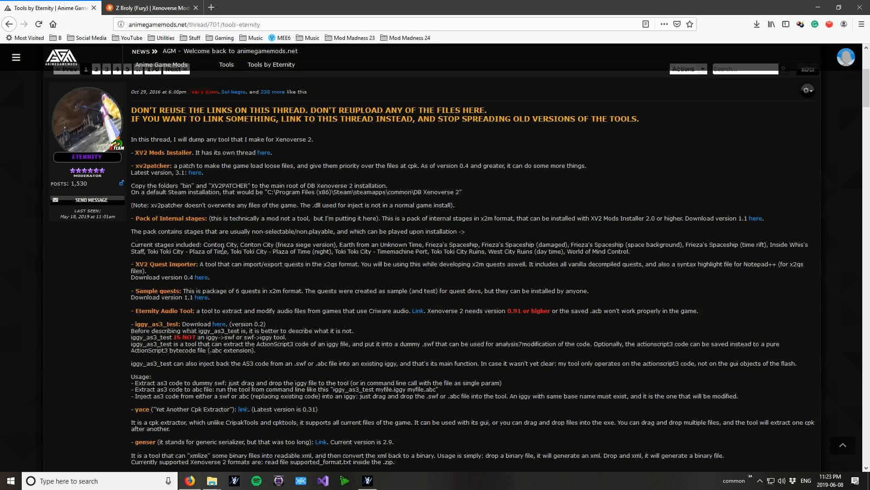
pyautogui.moveTo(232, 264)
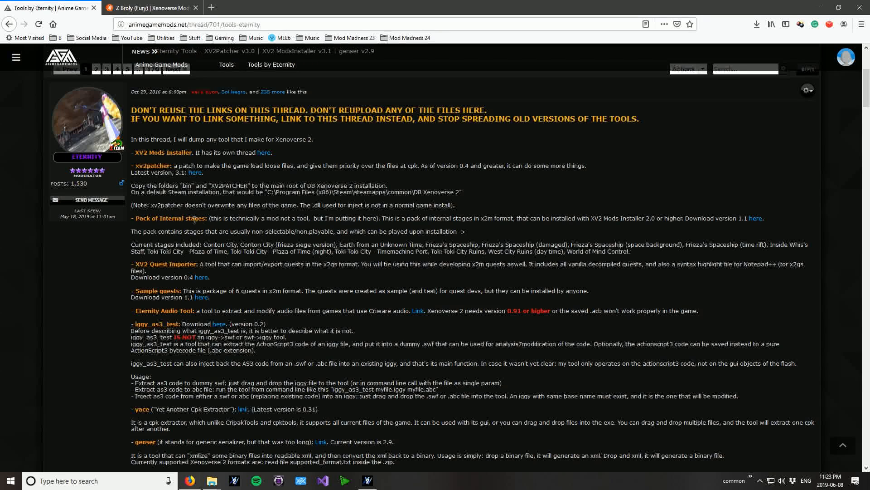
pyautogui.scroll(-3)
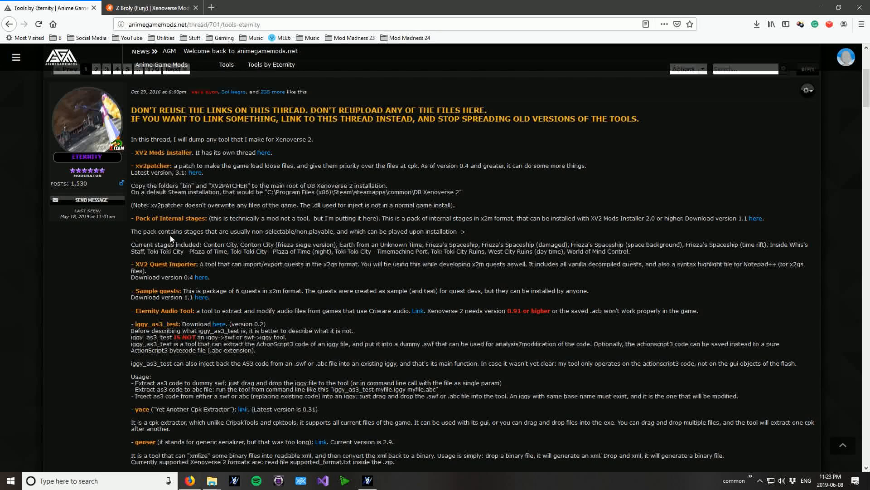
pyautogui.click(150, 7)
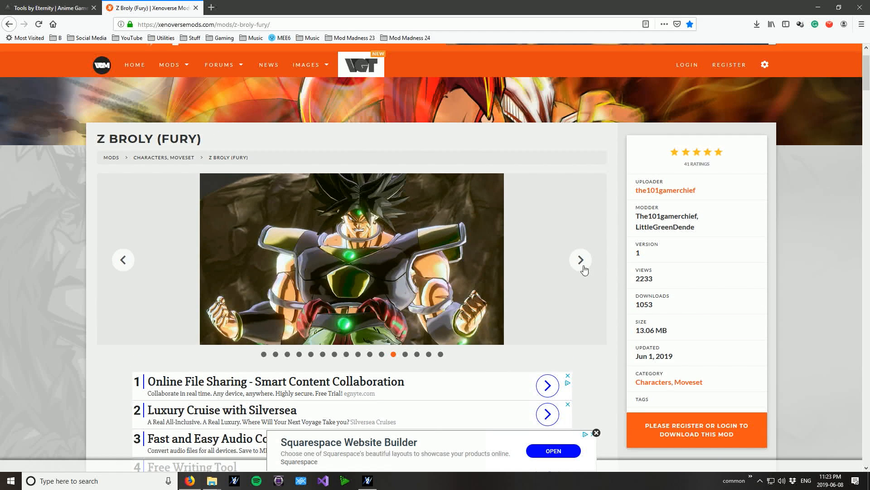
pyautogui.click(580, 259)
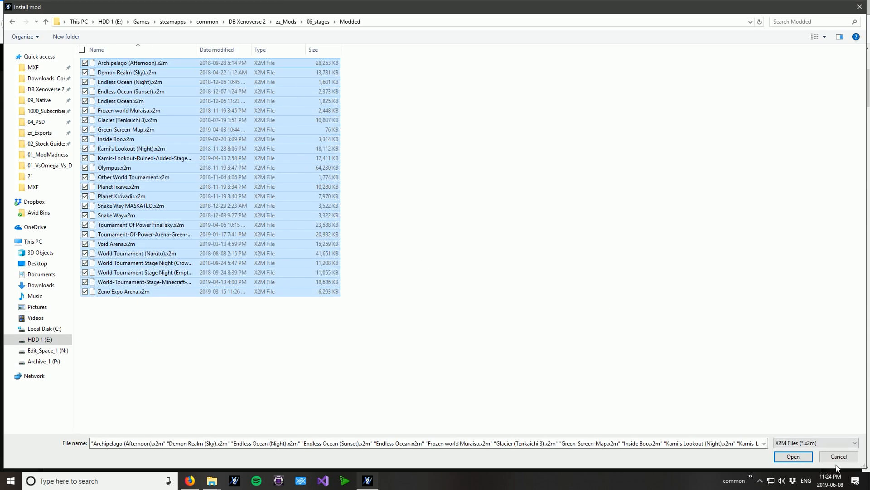
# - Load all selected 06_stages\Modded x2m files, confirm success with 26 mods, and close
pyautogui.click(792, 455)
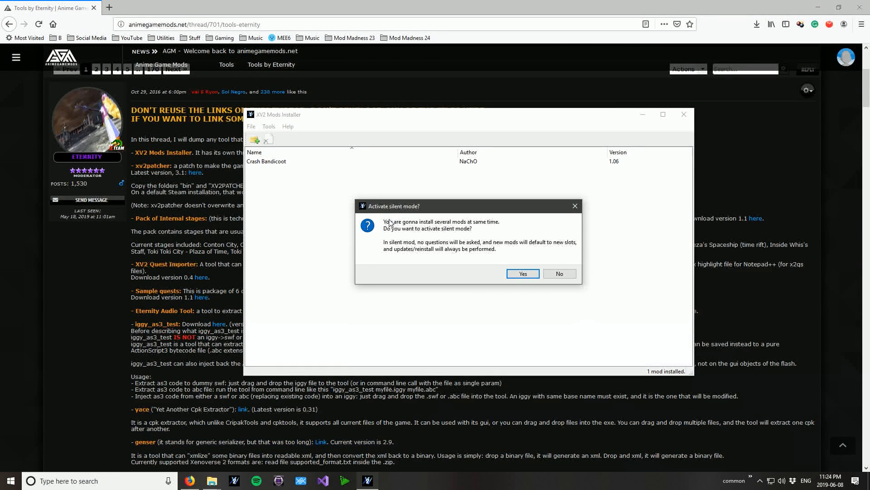
pyautogui.moveTo(486, 260)
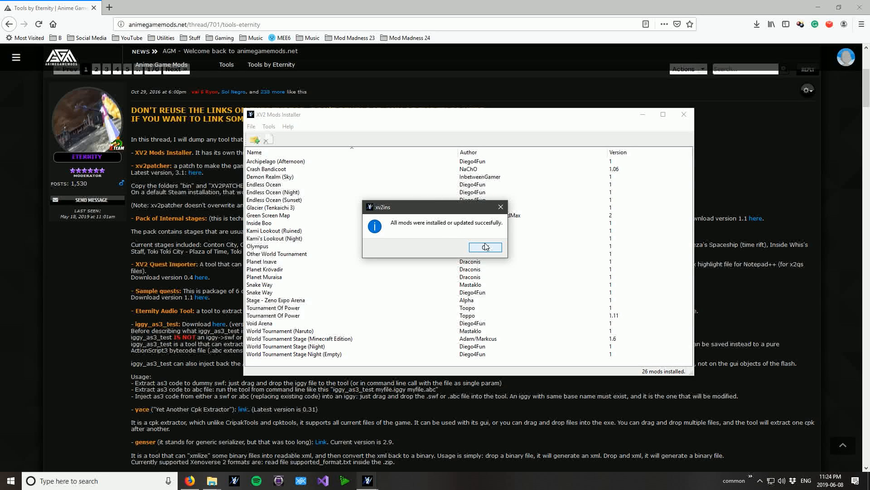
pyautogui.click(484, 246)
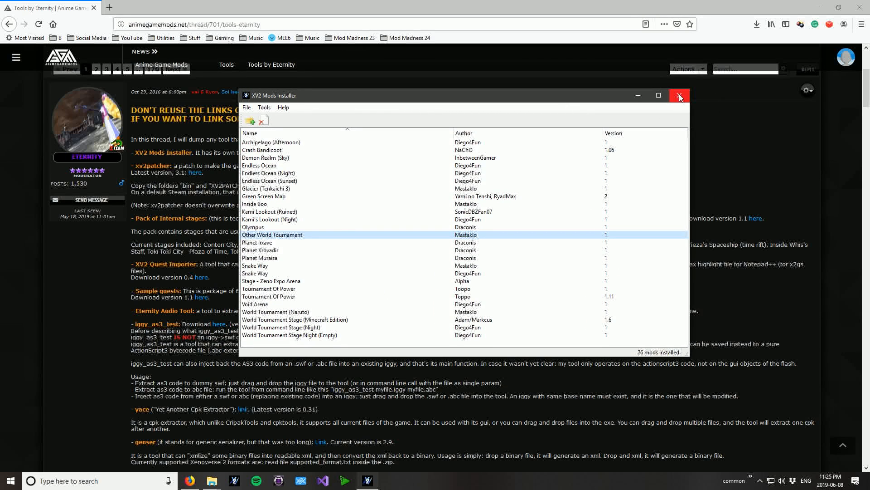
pyautogui.click(680, 95)
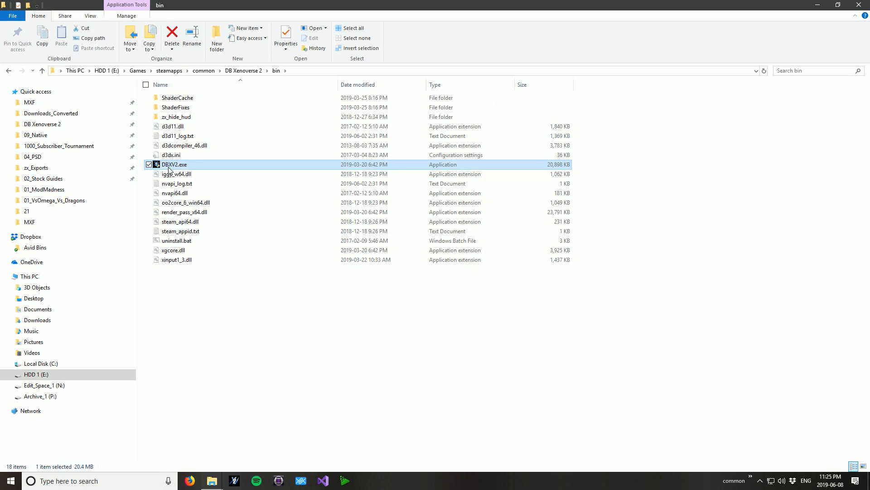
pyautogui.moveTo(229, 455)
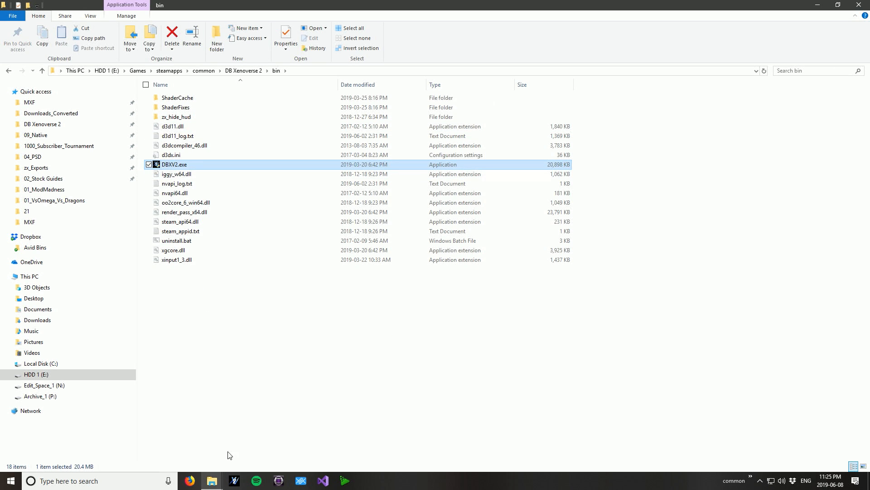
# - Try launching the game and dismiss the start-up error and untrusted d3d11.dll warning
pyautogui.click(9, 71)
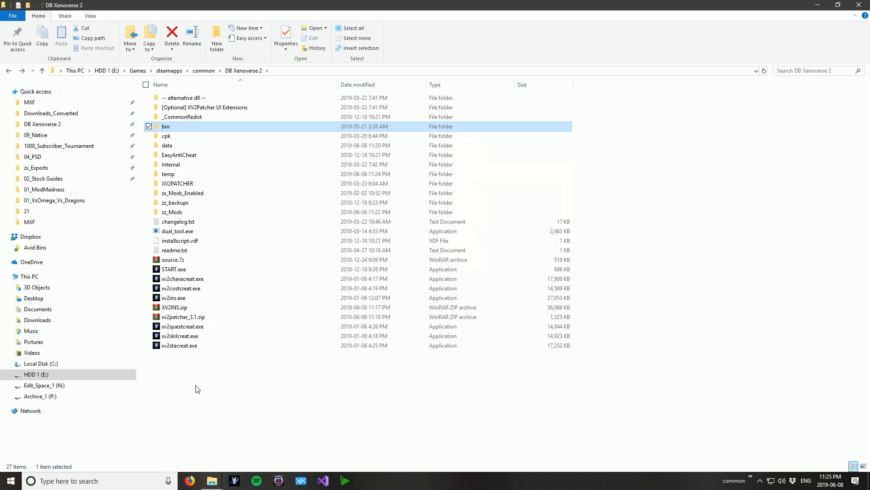
pyautogui.click(173, 269)
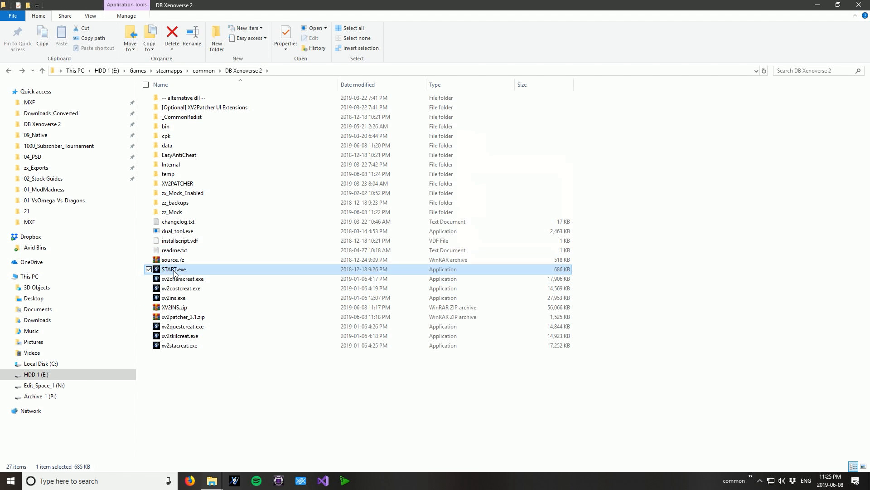
pyautogui.moveTo(255, 274)
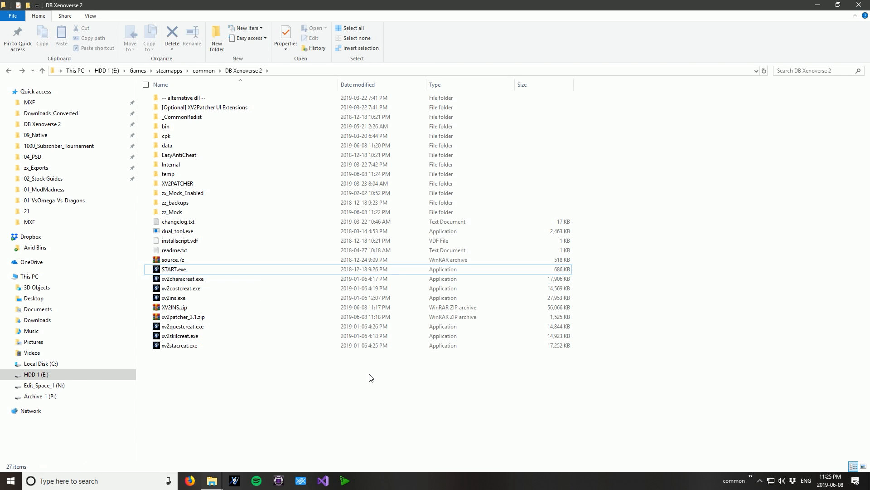
pyautogui.doubleClick(165, 126)
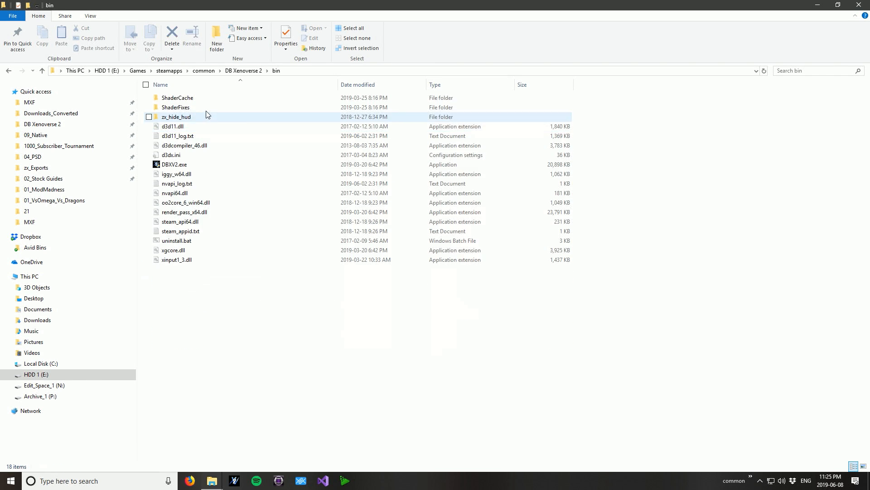
pyautogui.doubleClick(173, 268)
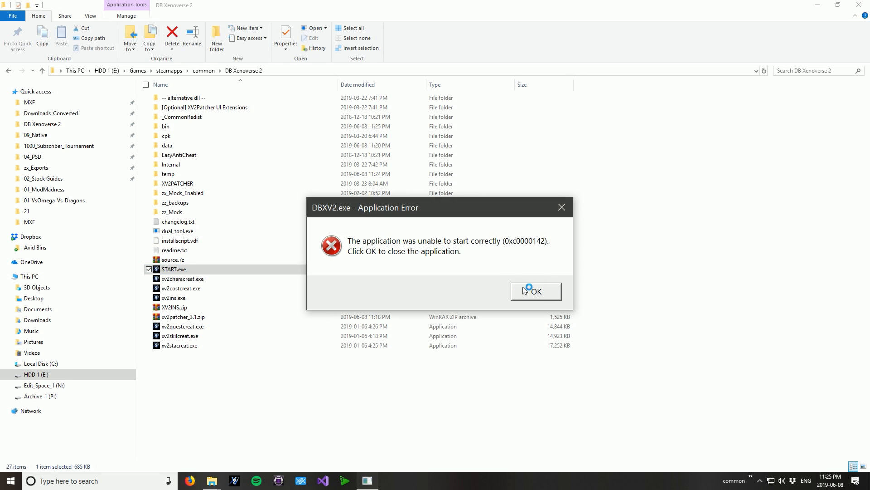
pyautogui.click(534, 291)
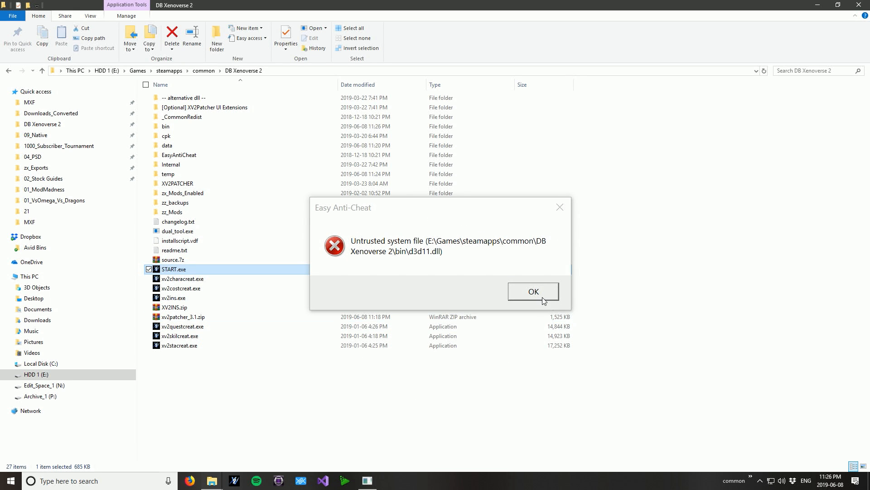
pyautogui.click(532, 292)
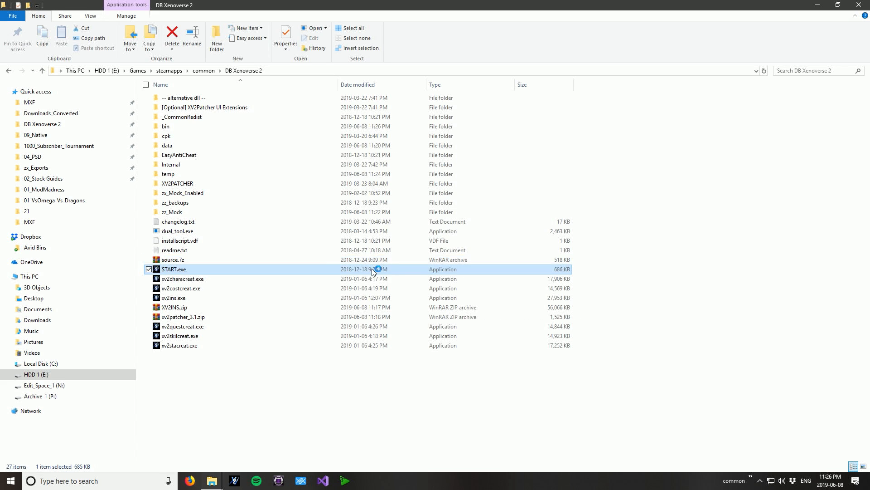
# - Retry START.exe, dismiss the anti-cheat warning, and launch DBXV2.exe from bin
pyautogui.doubleClick(174, 269)
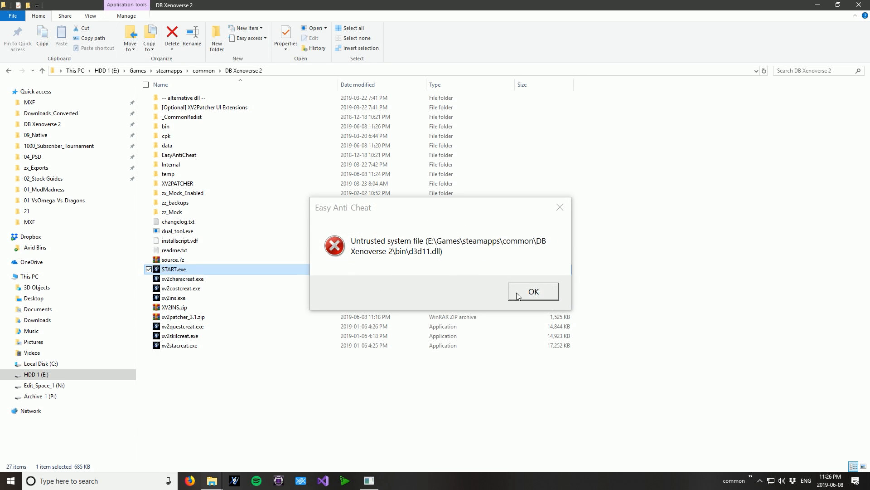
pyautogui.click(533, 291)
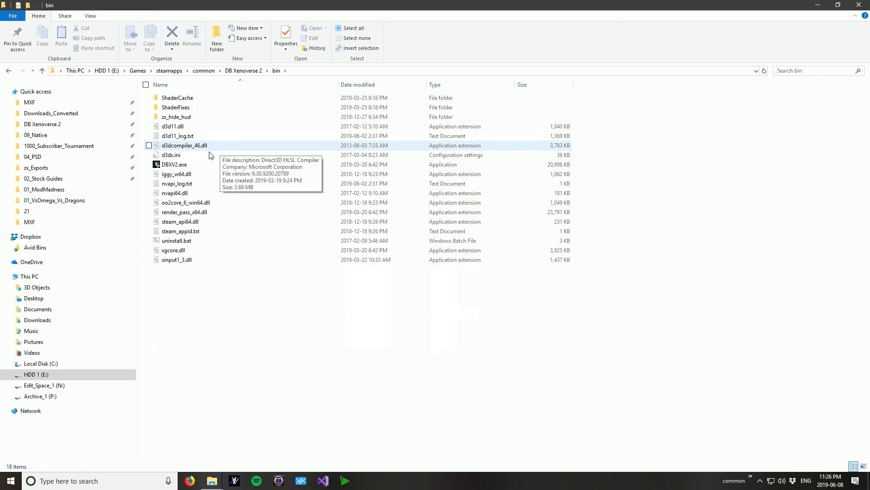
pyautogui.doubleClick(174, 164)
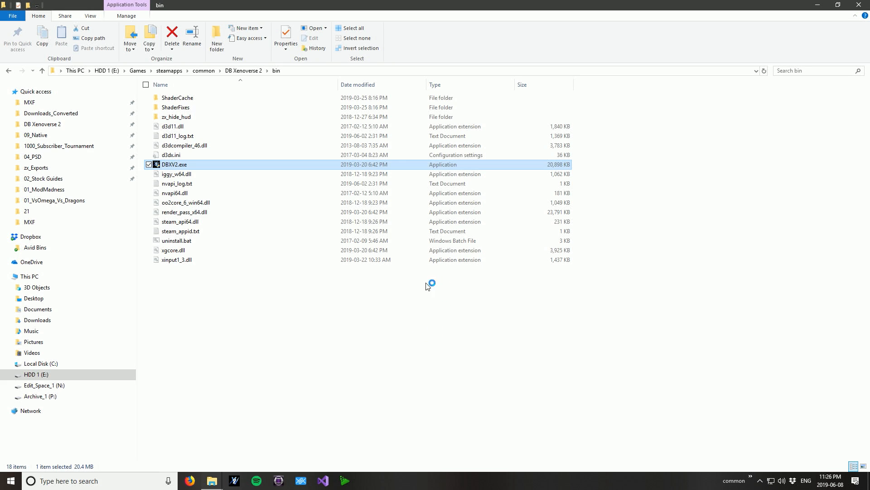
pyautogui.moveTo(429, 294)
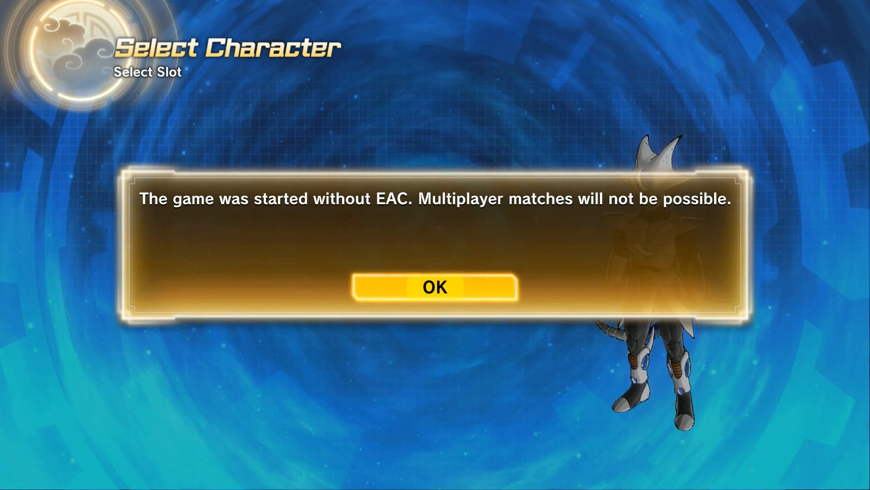
# - Dismiss the no-EAC notice, then page to the added stages and preview Olympus
pyautogui.click(435, 287)
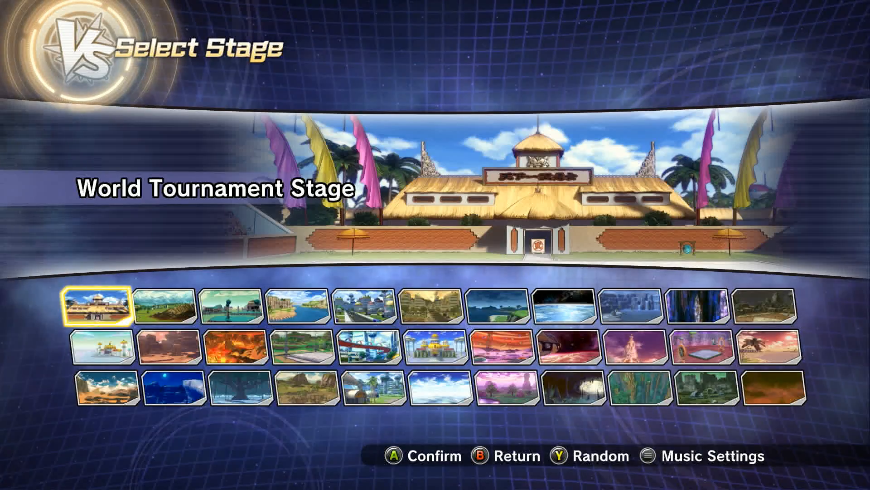
pyautogui.click(702, 346)
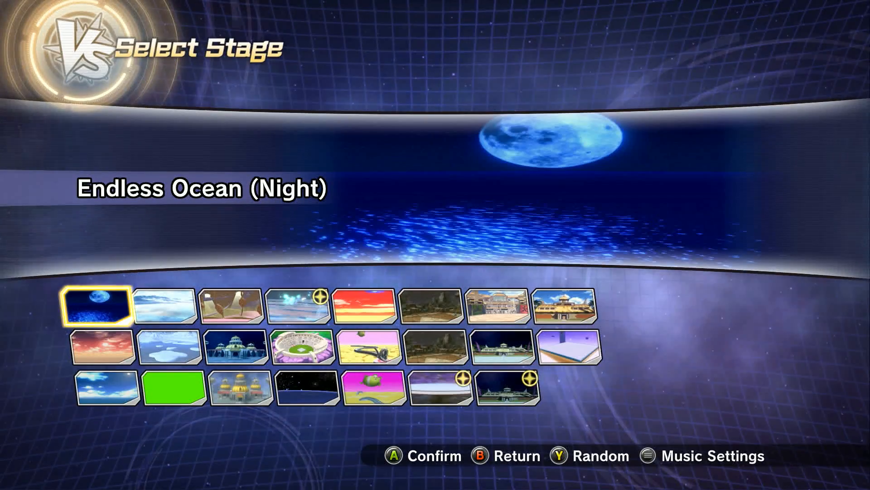
pyautogui.click(299, 305)
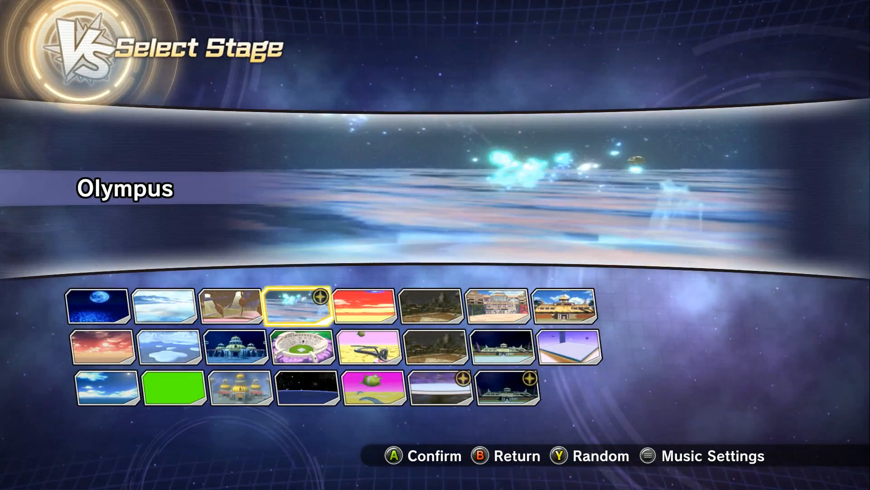